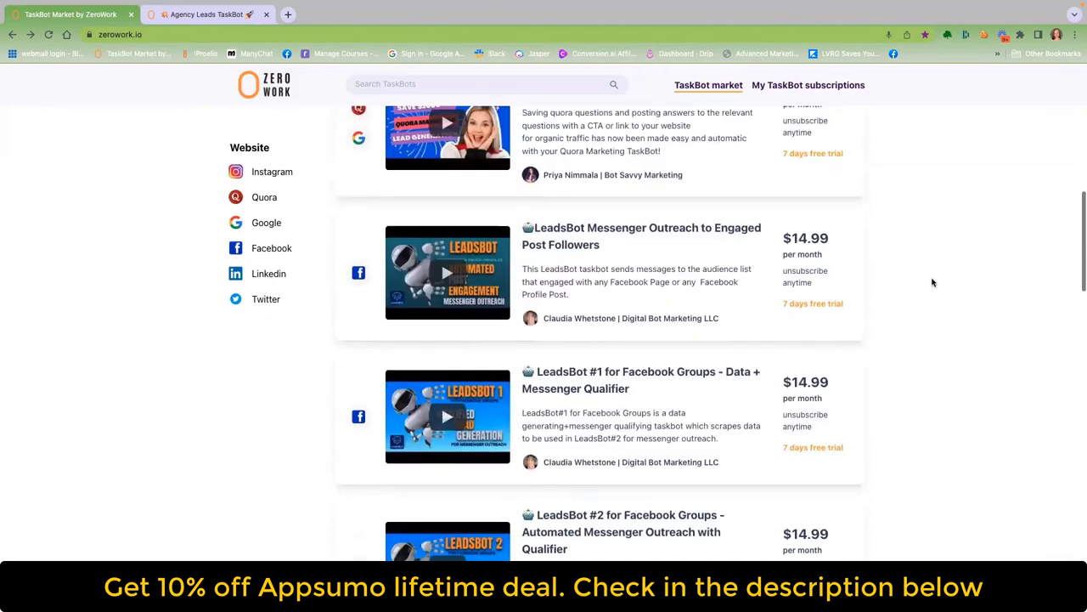
scroll("down", 3)
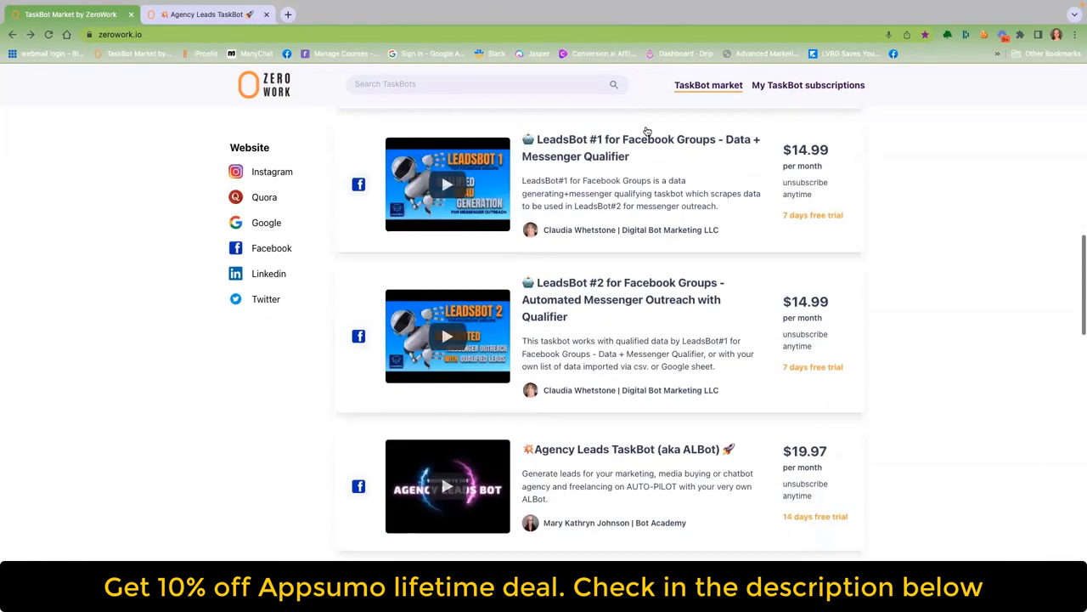
scroll("up", 3)
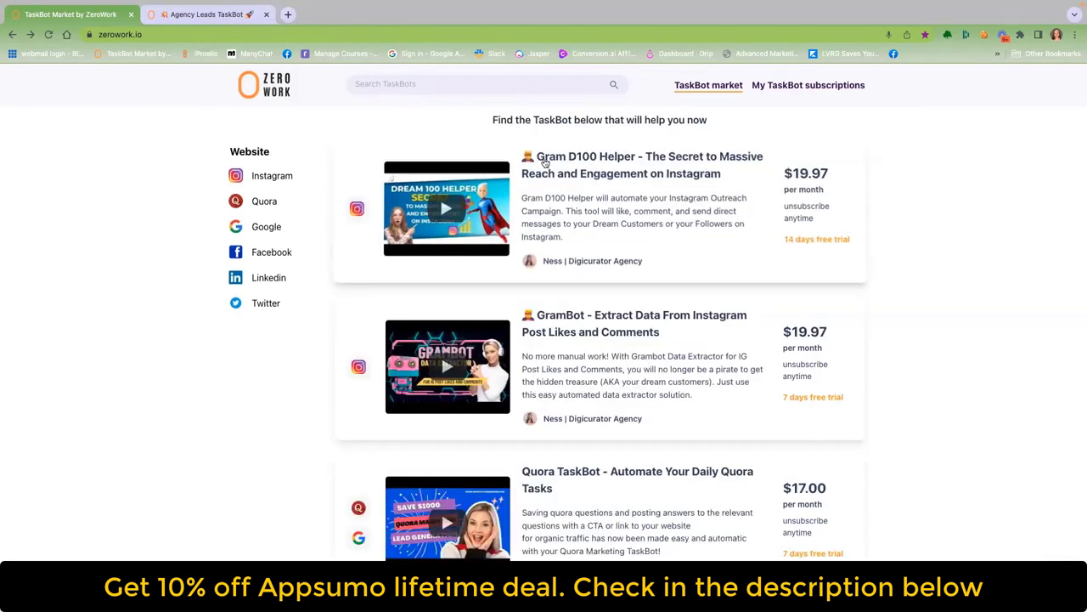
scroll("down", 3)
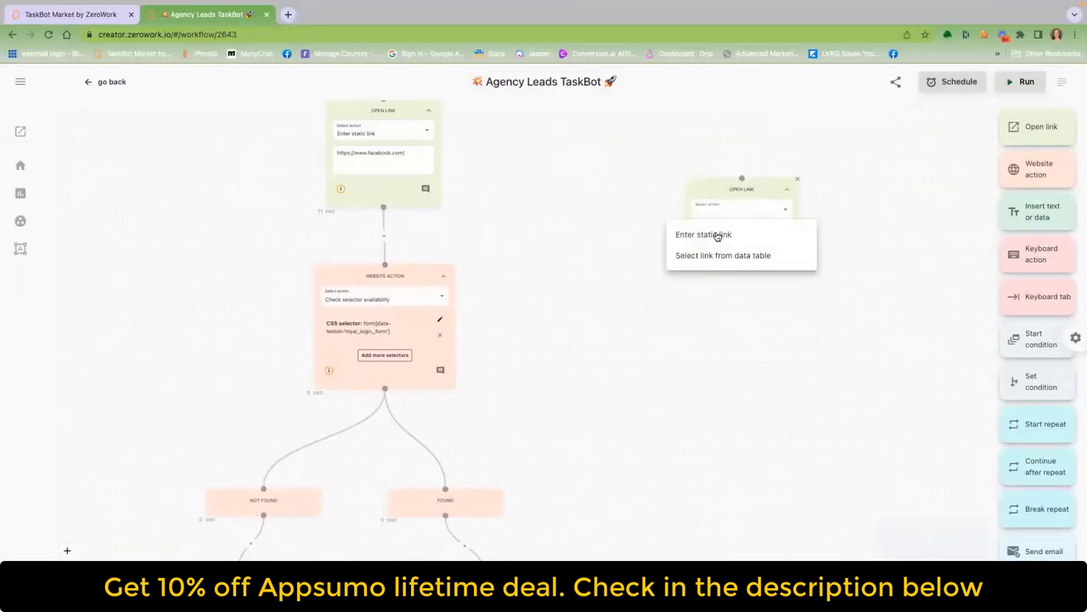
left_click(703, 235)
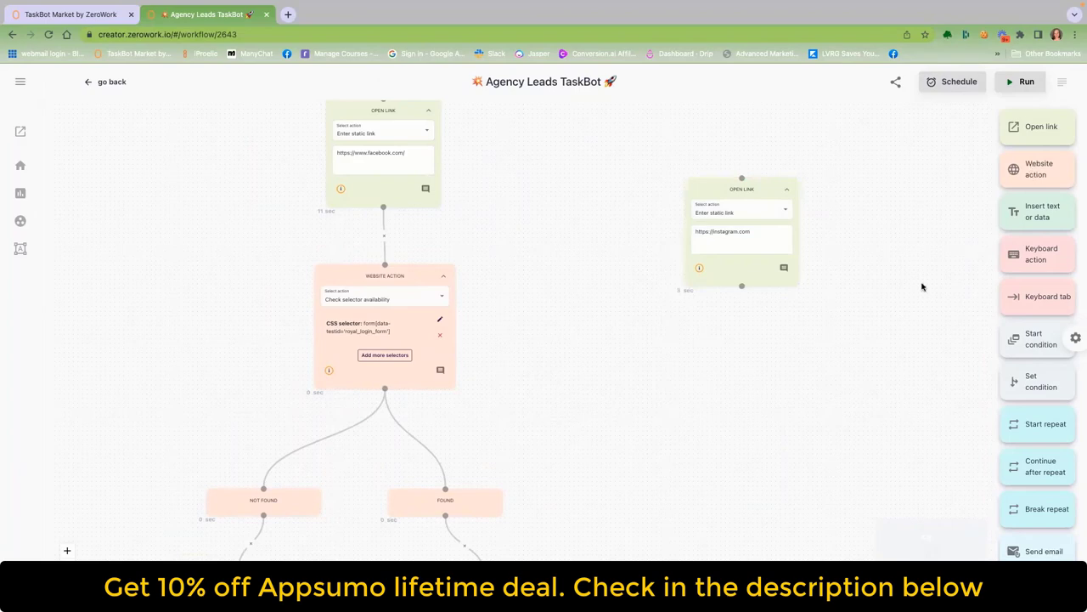
mouse_move(741, 309)
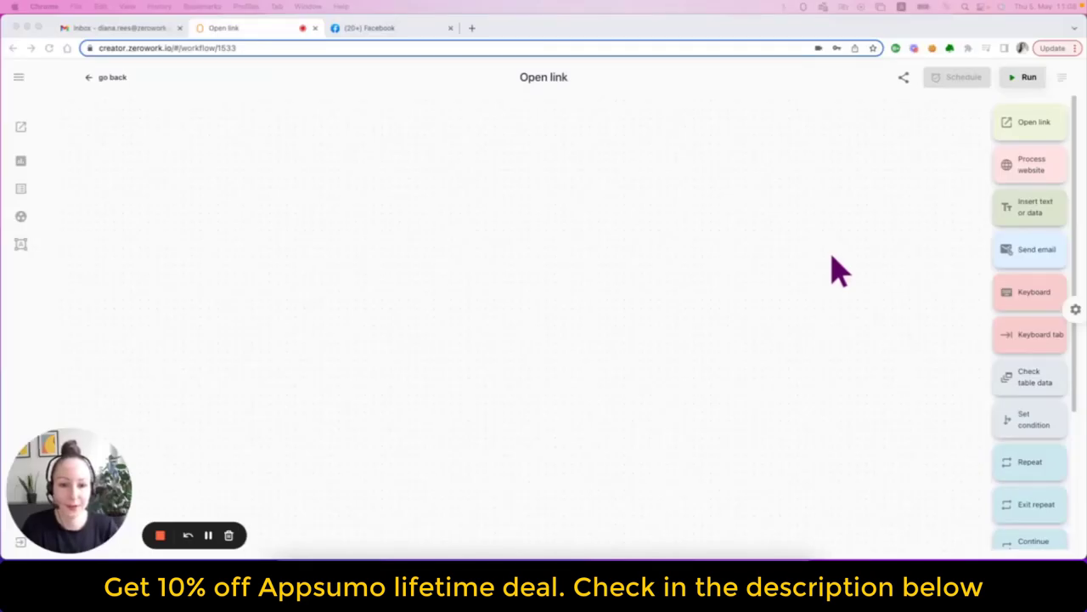
mouse_move(1053, 156)
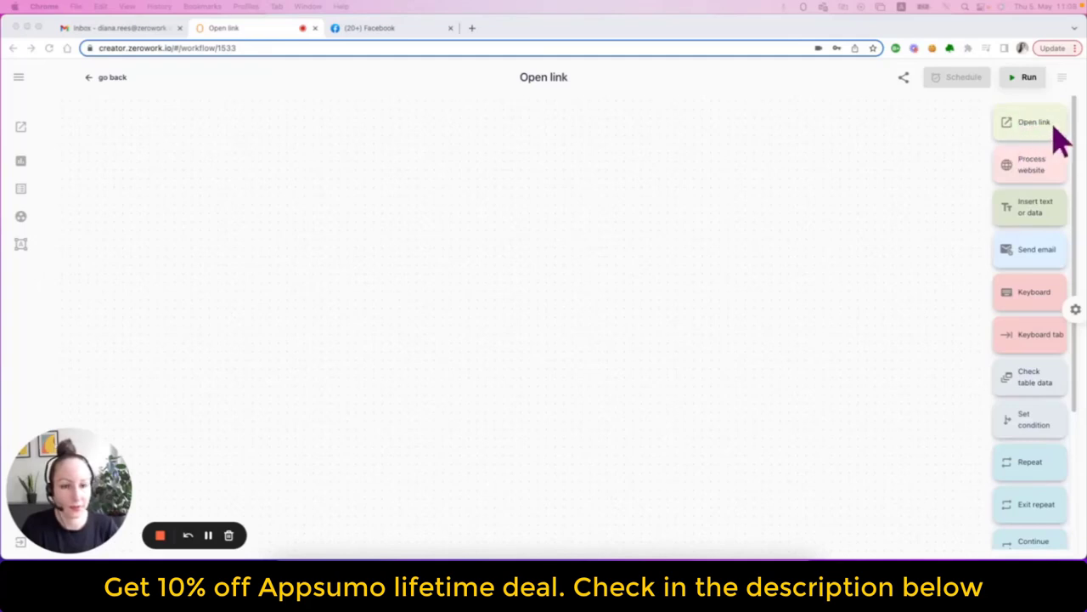
mouse_move(1030, 164)
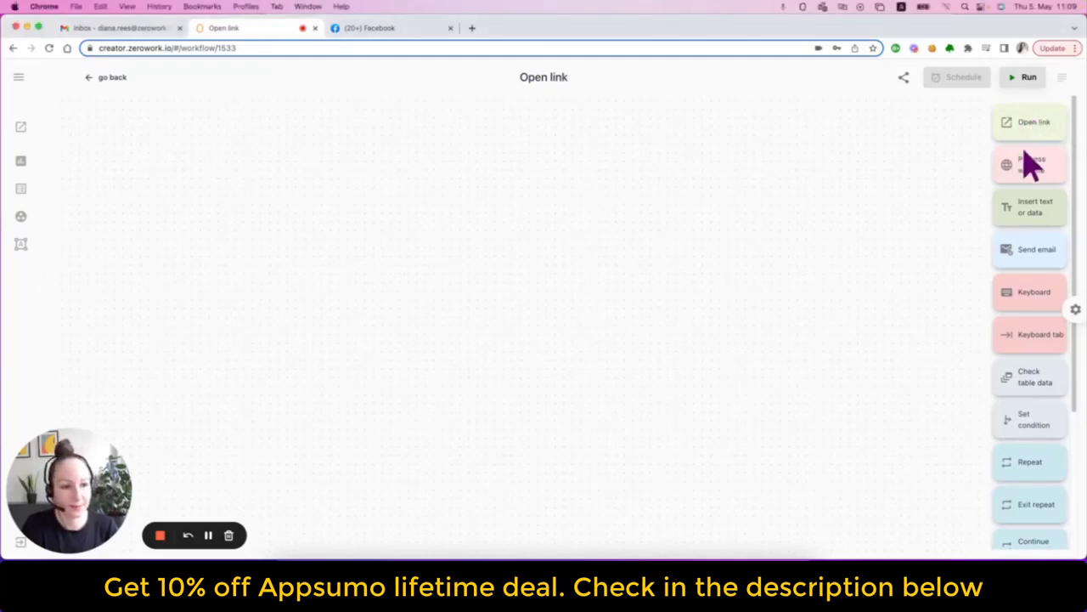
Add an Open Link block to the new workflow and set it to 'Enter static link'
left_click(1029, 122)
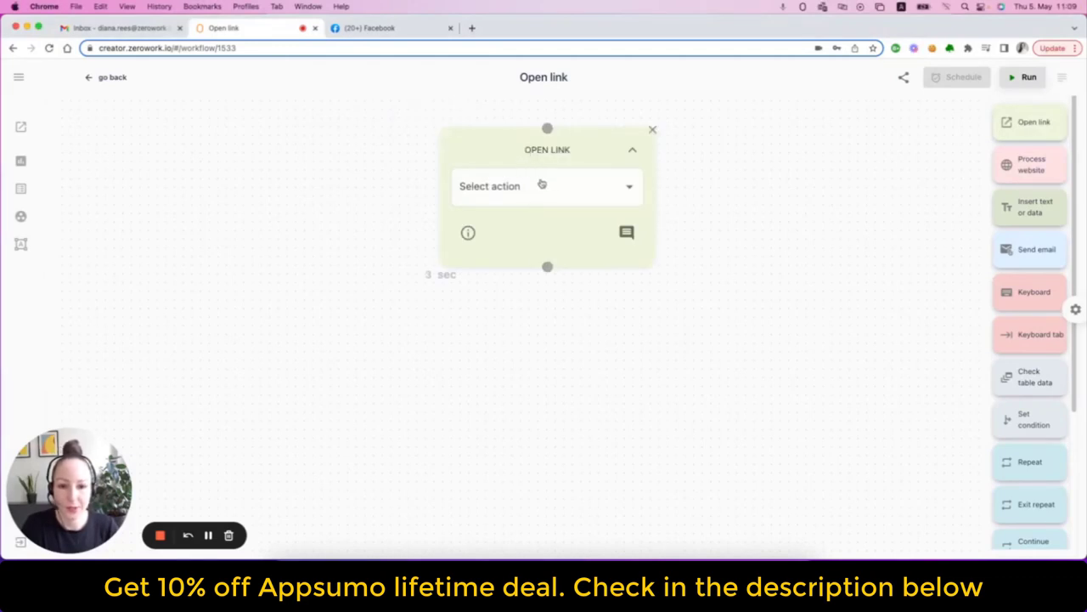
left_click(544, 185)
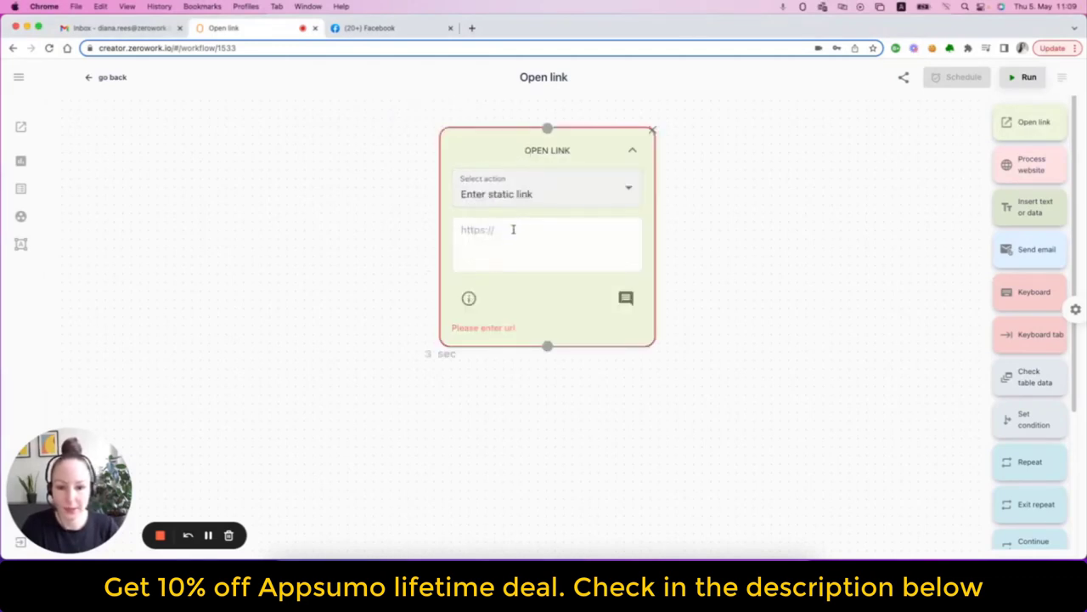
mouse_move(508, 245)
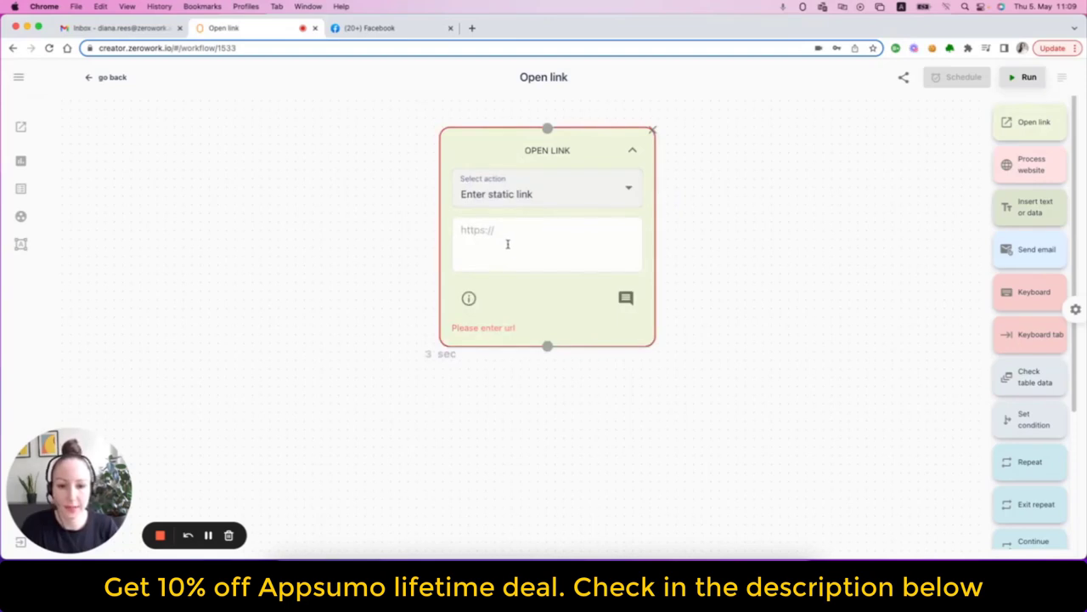
mouse_move(518, 231)
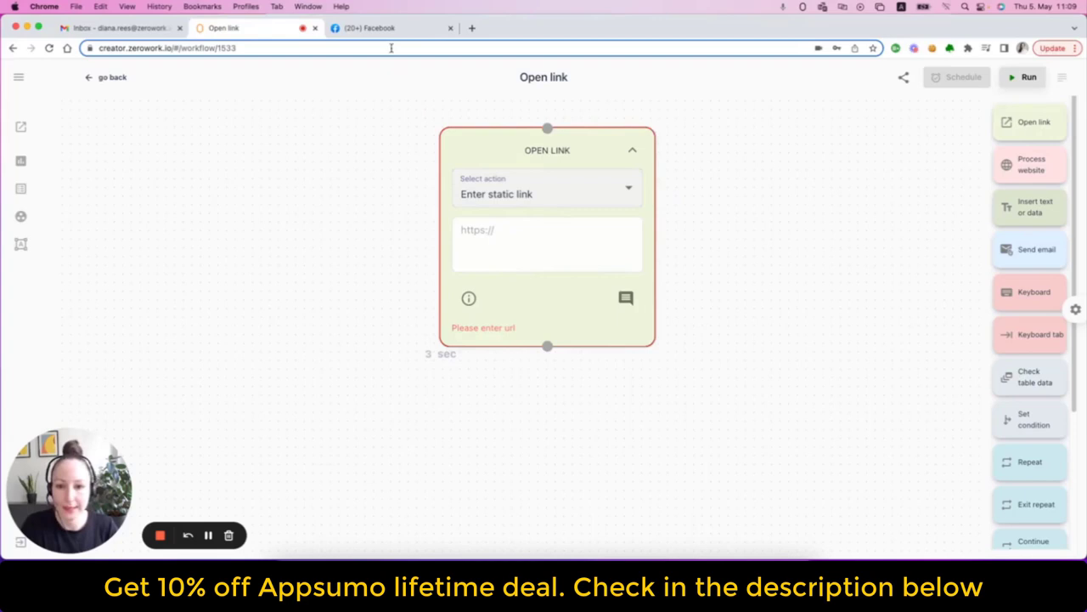
left_click(391, 27)
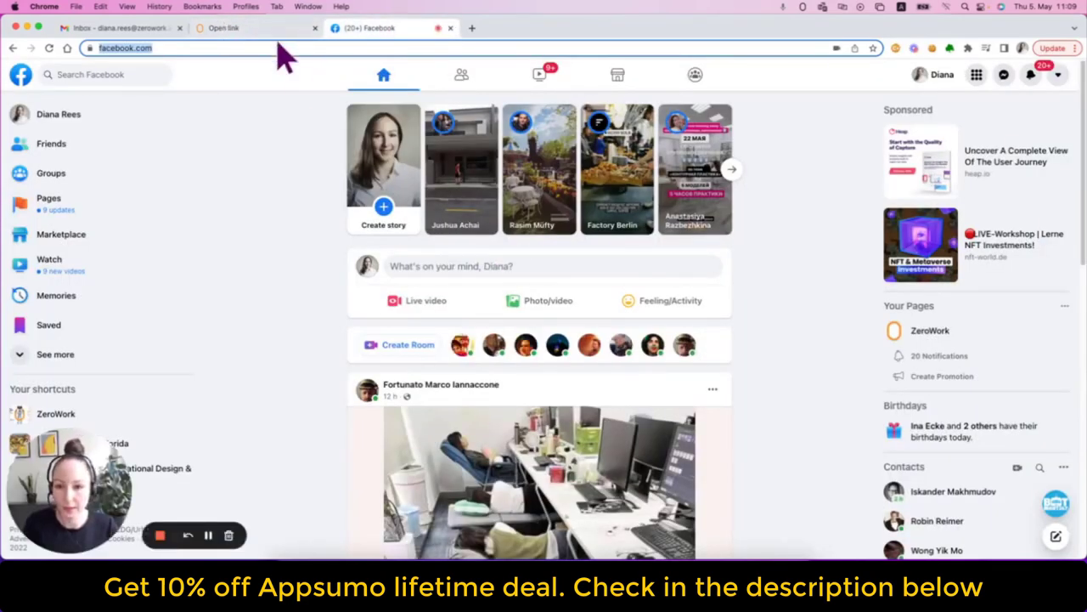
left_click(254, 27)
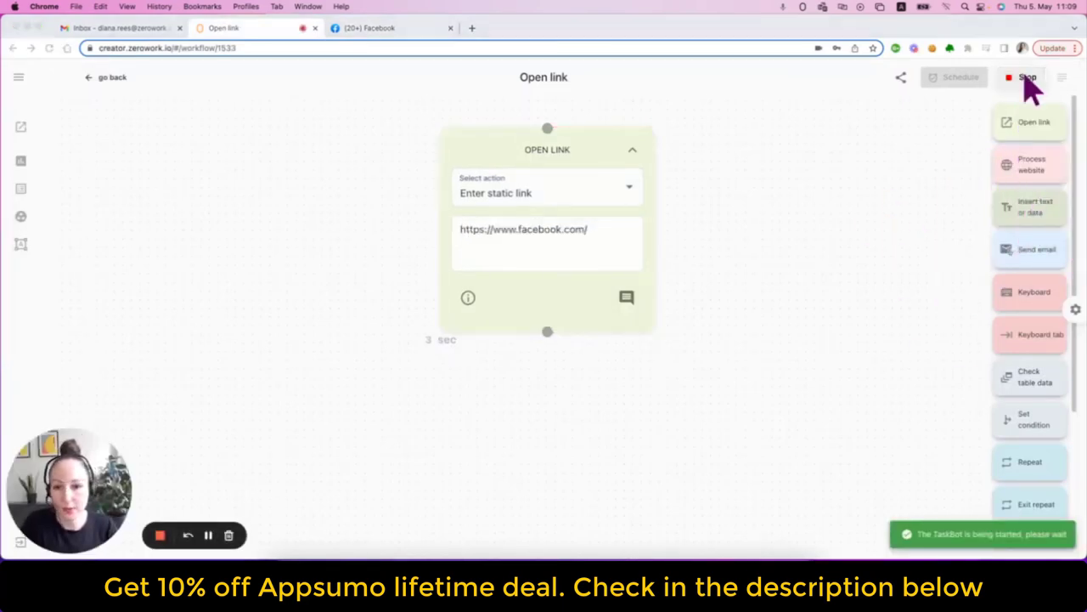
left_click(1026, 78)
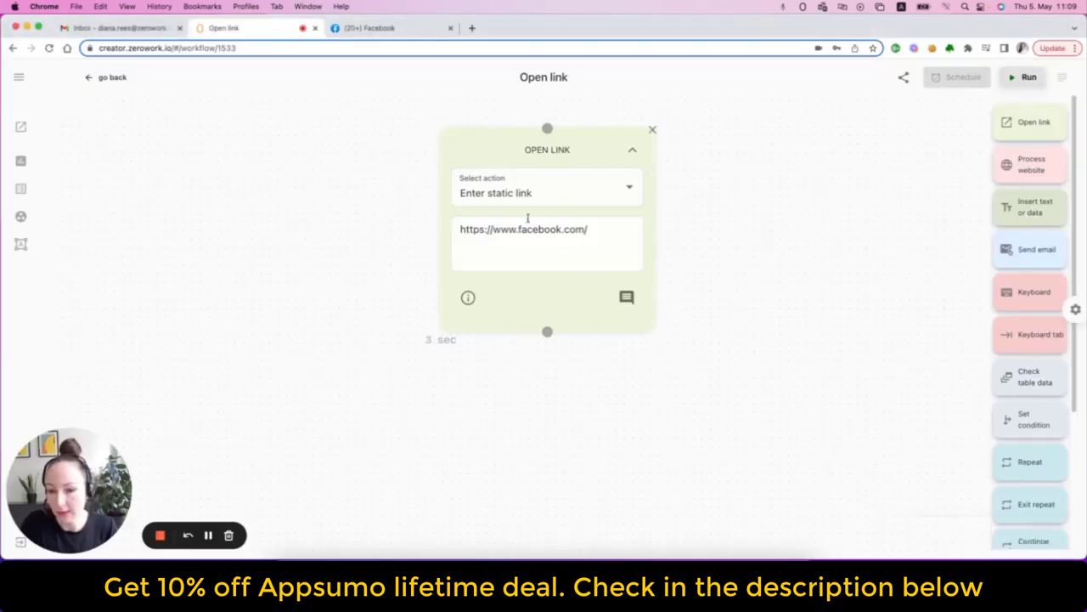
Switch the Open Link block to 'Select link from data table' and show the workflow side panel
left_click(543, 194)
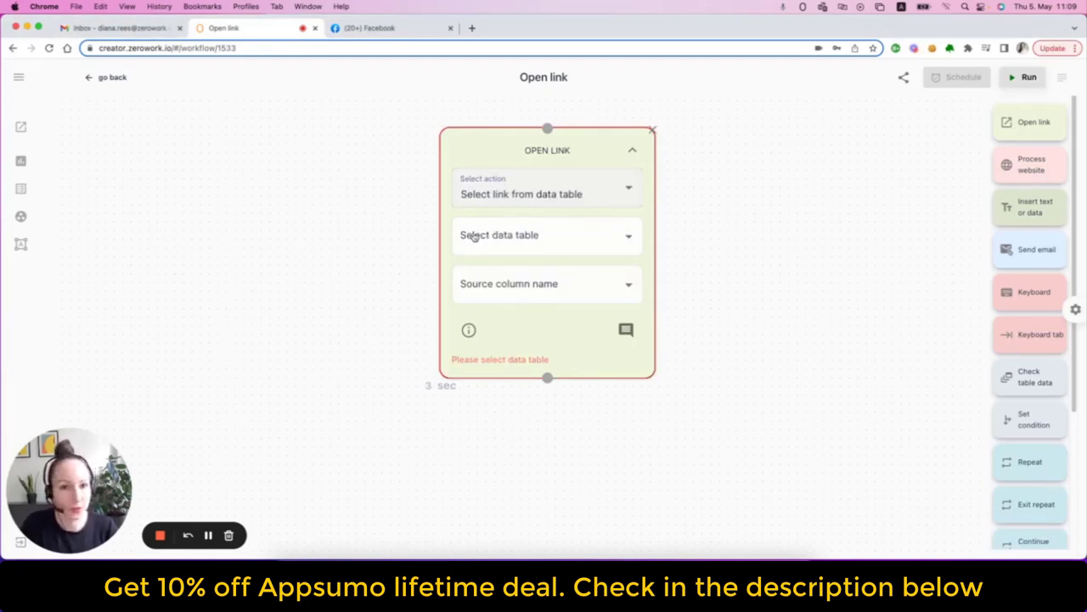
left_click(19, 78)
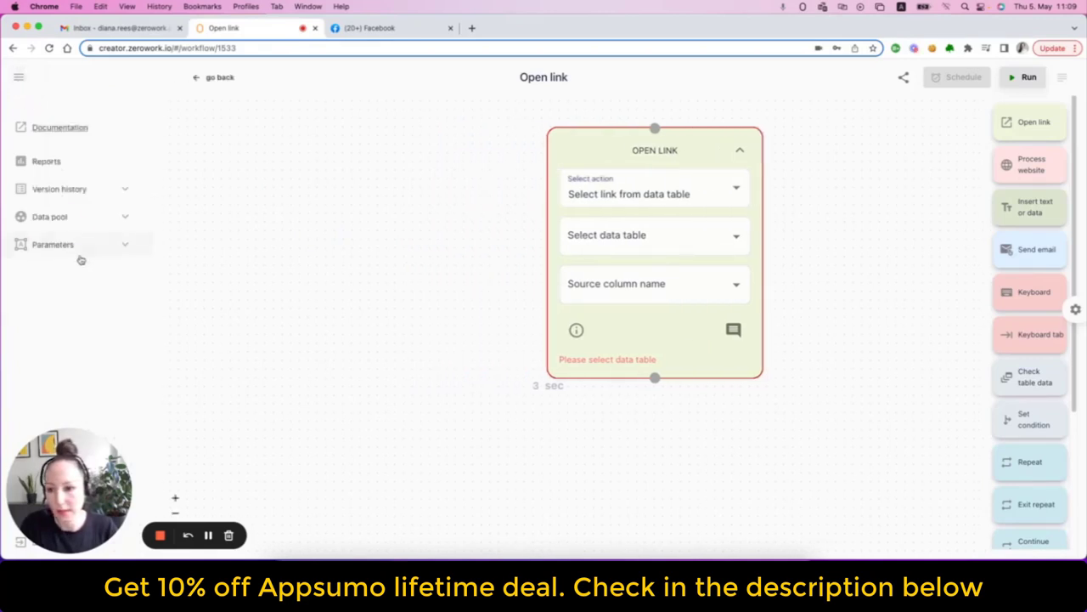
Add the 'FB qualified leads cc v' table to the data pool and view its two Facebook page rows
left_click(49, 217)
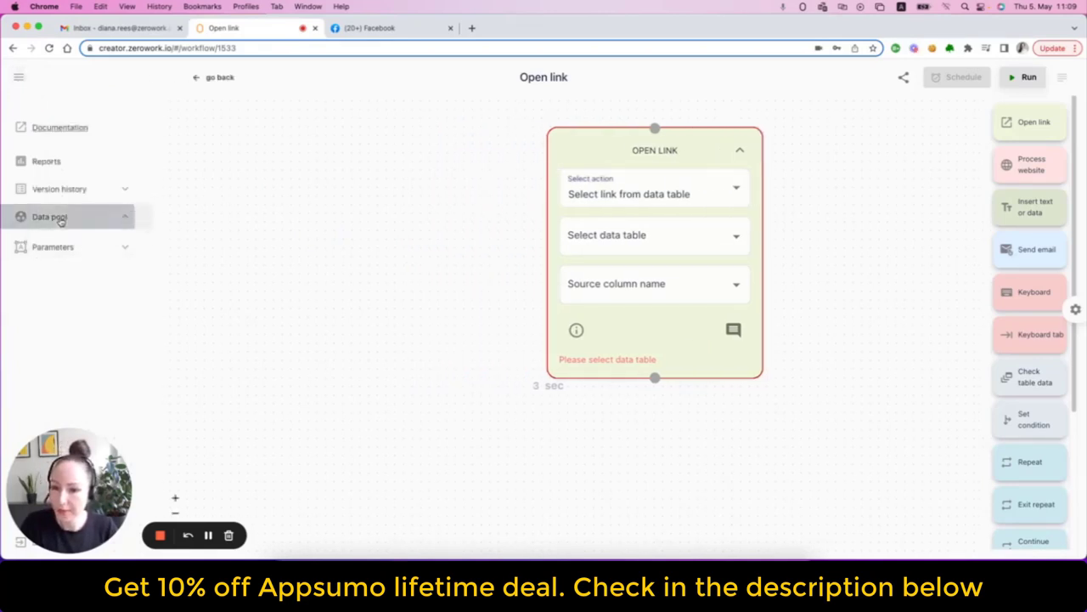
left_click(47, 217)
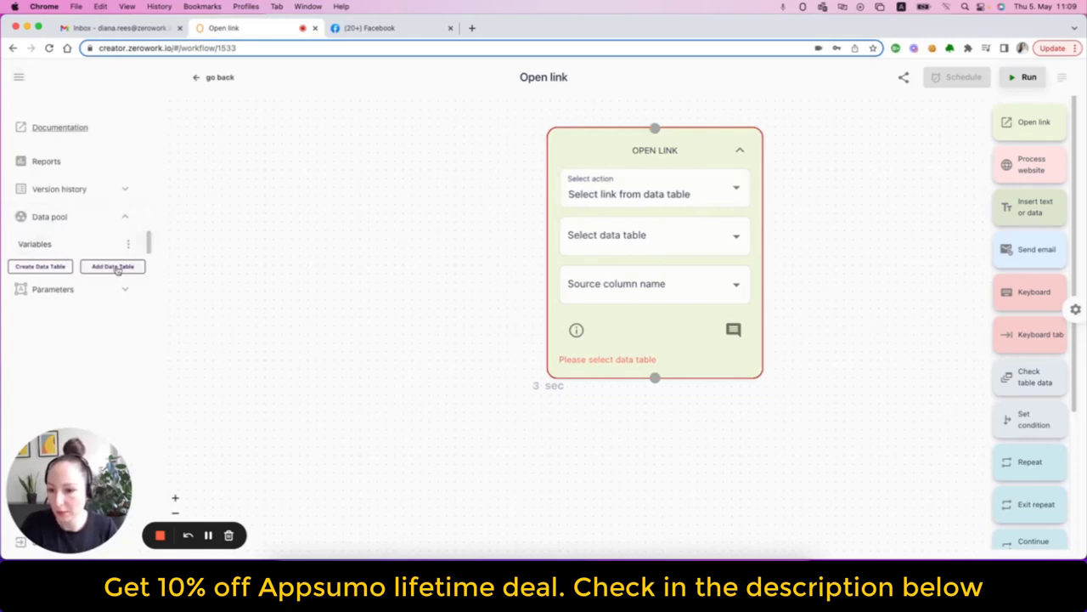
left_click(112, 265)
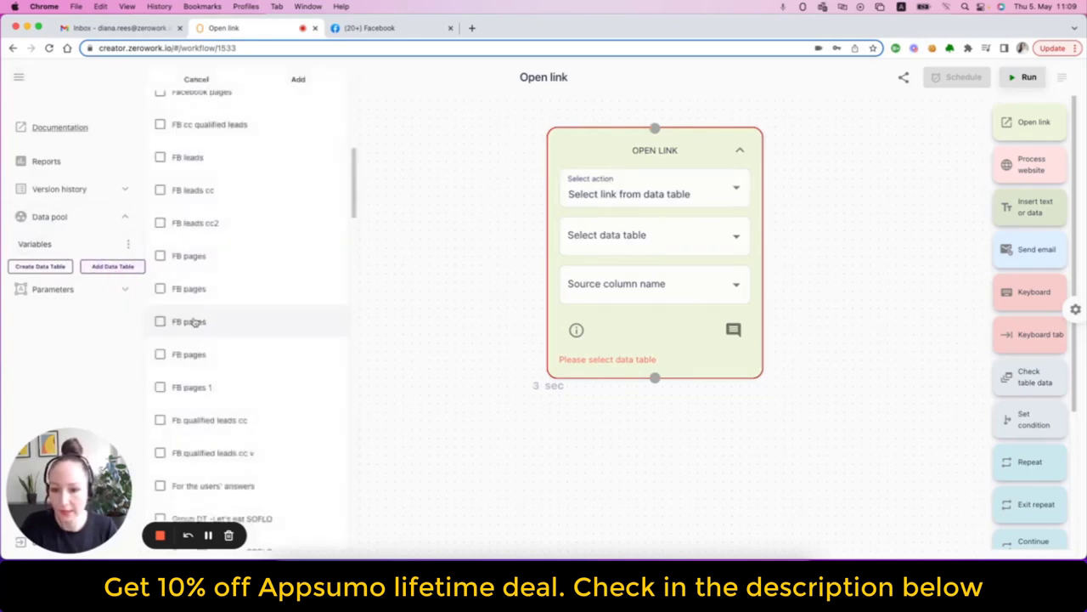
left_click(159, 452)
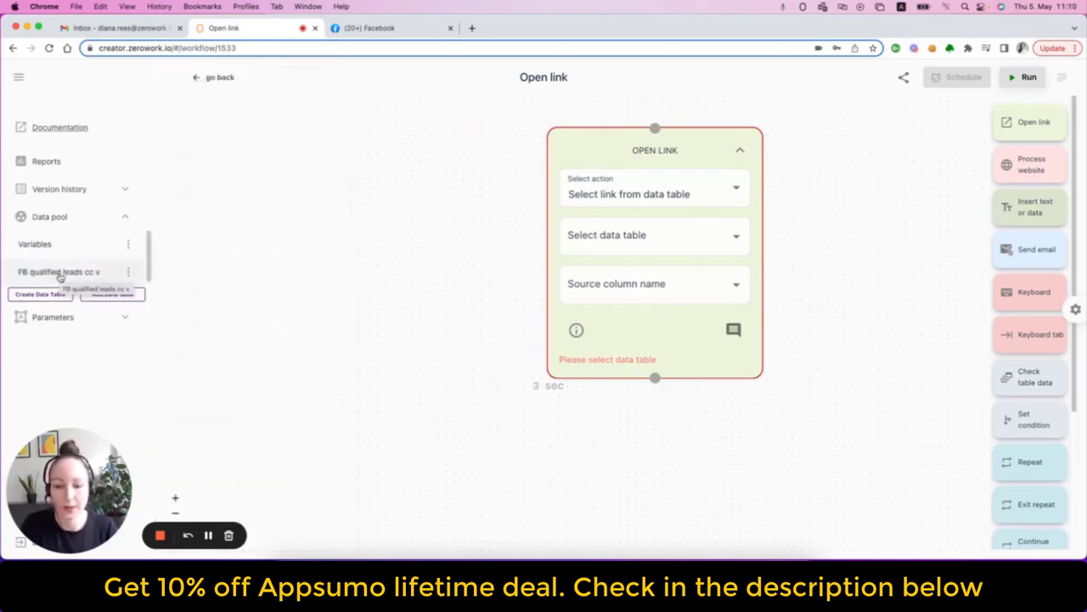
left_click(60, 272)
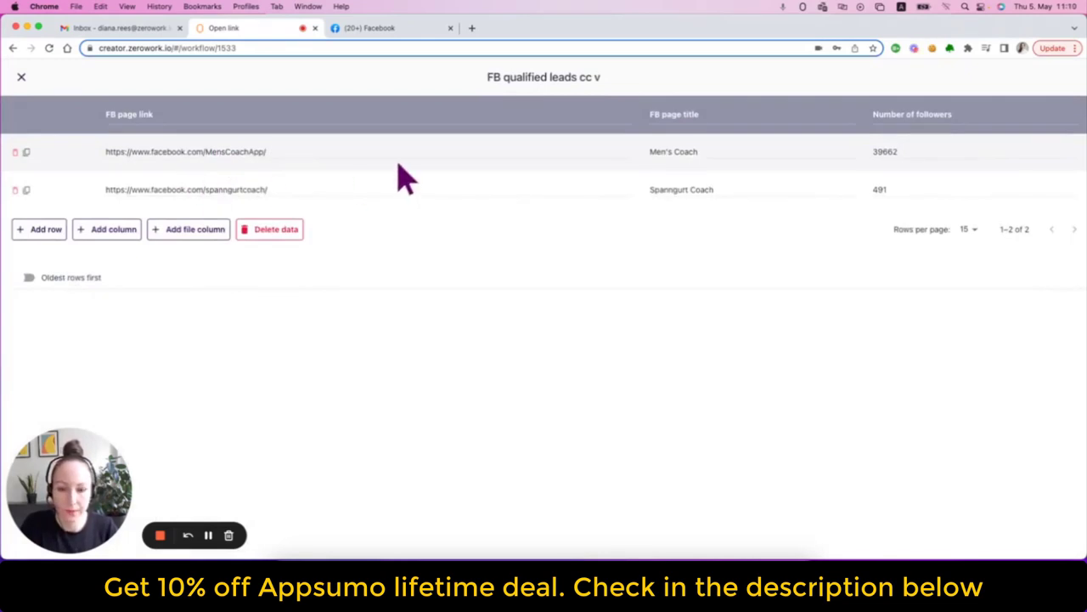
mouse_move(251, 166)
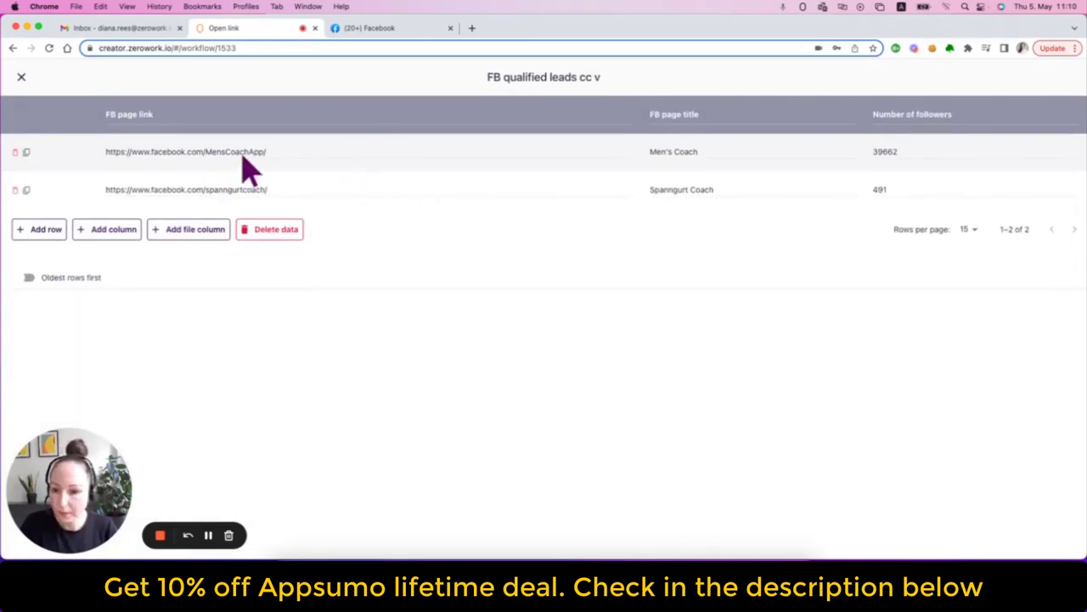
mouse_move(272, 157)
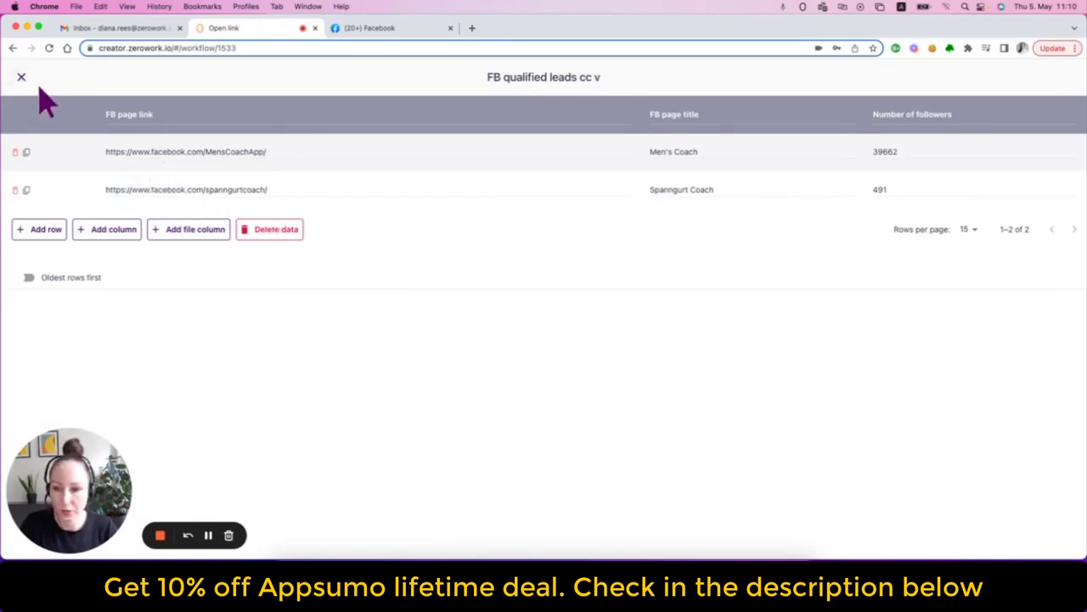
Close the FB qualified leads table view and return to the Open link workflow
left_click(20, 76)
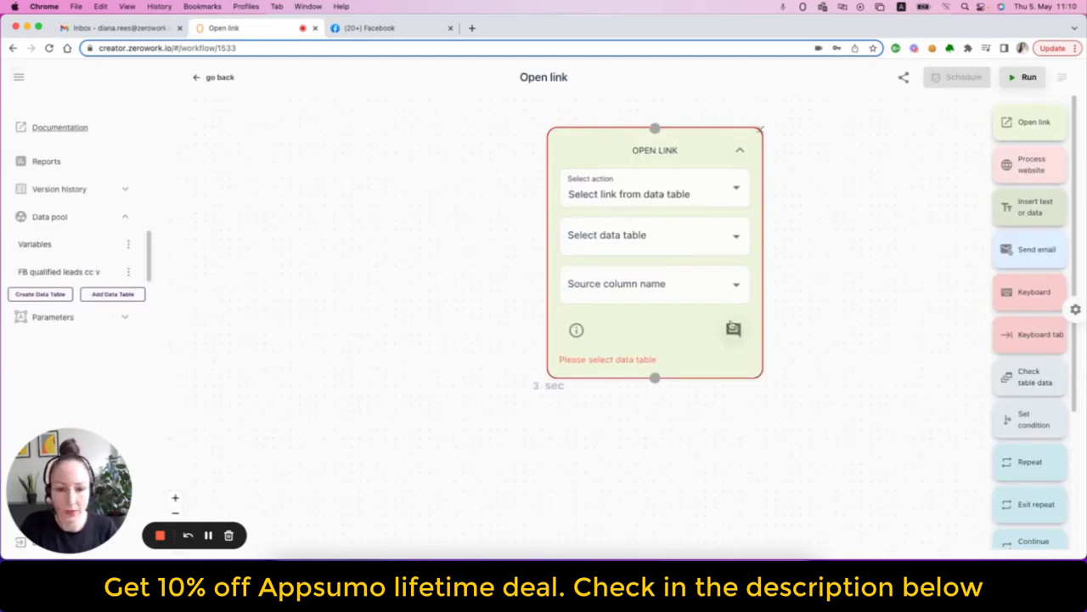
Set the Open Link source to the FB qualified leads cc v table's 'FB page link' column
left_click(654, 235)
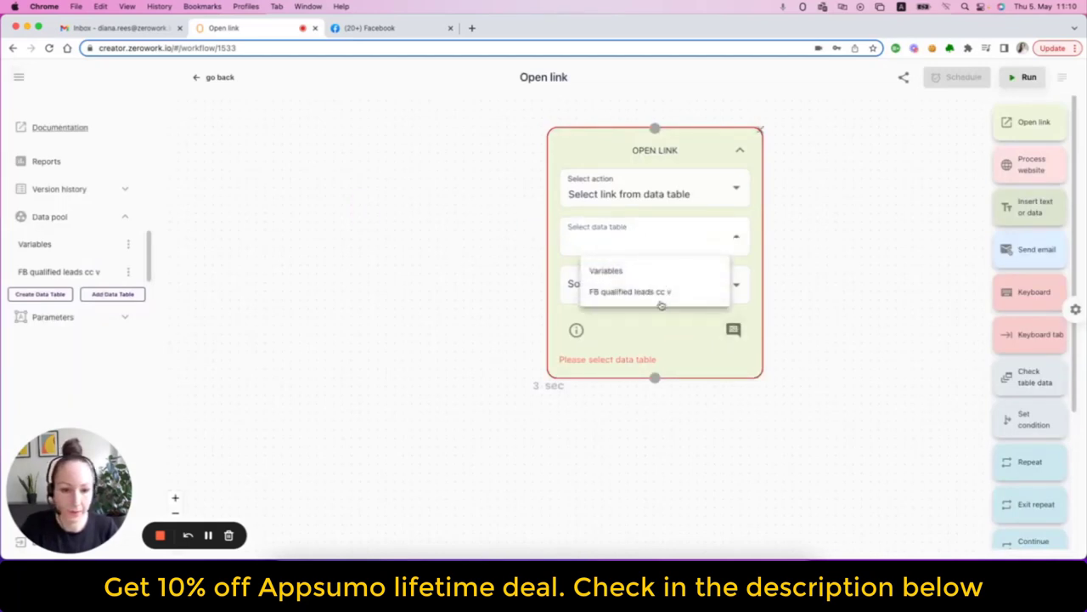
left_click(629, 293)
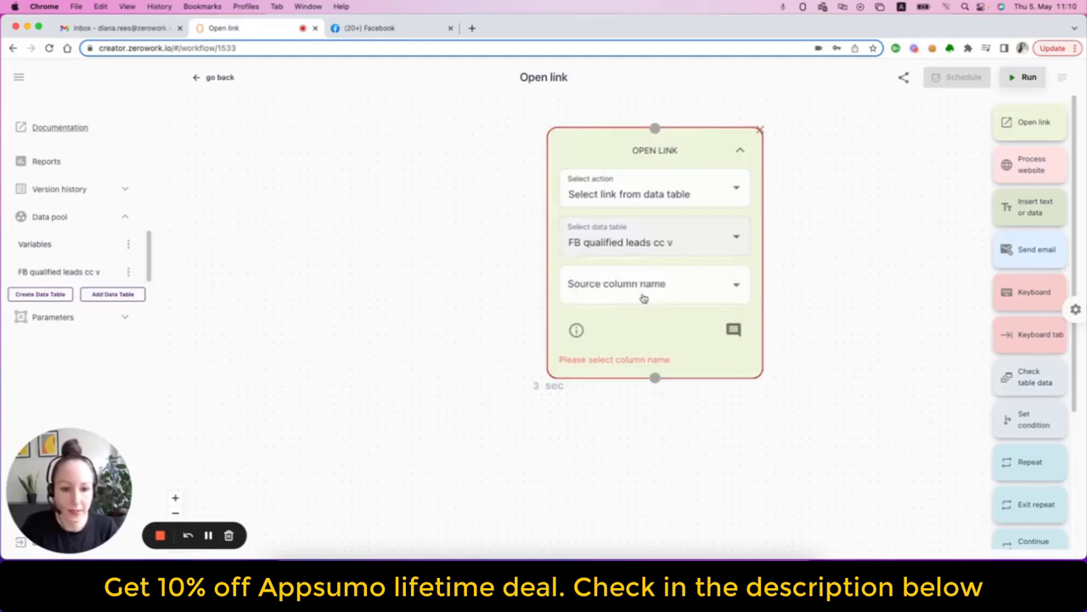
mouse_move(632, 306)
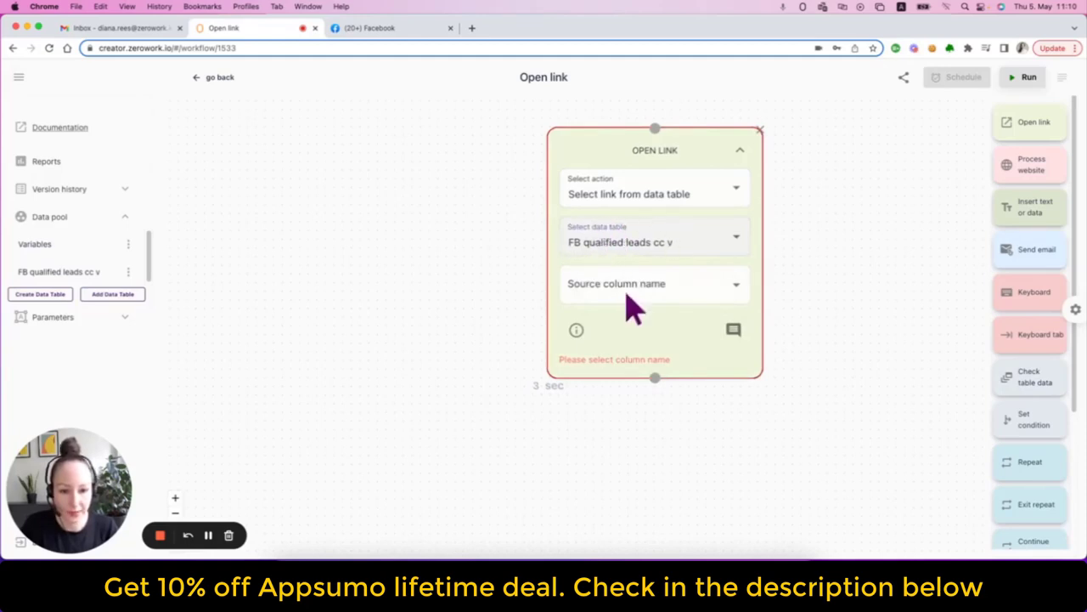
left_click(654, 283)
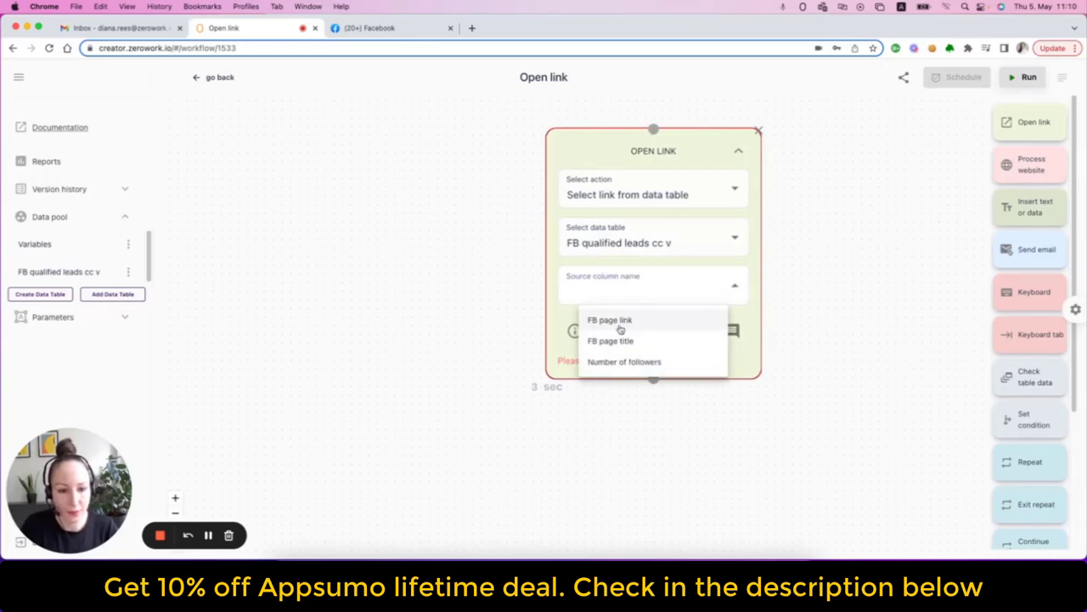
left_click(608, 320)
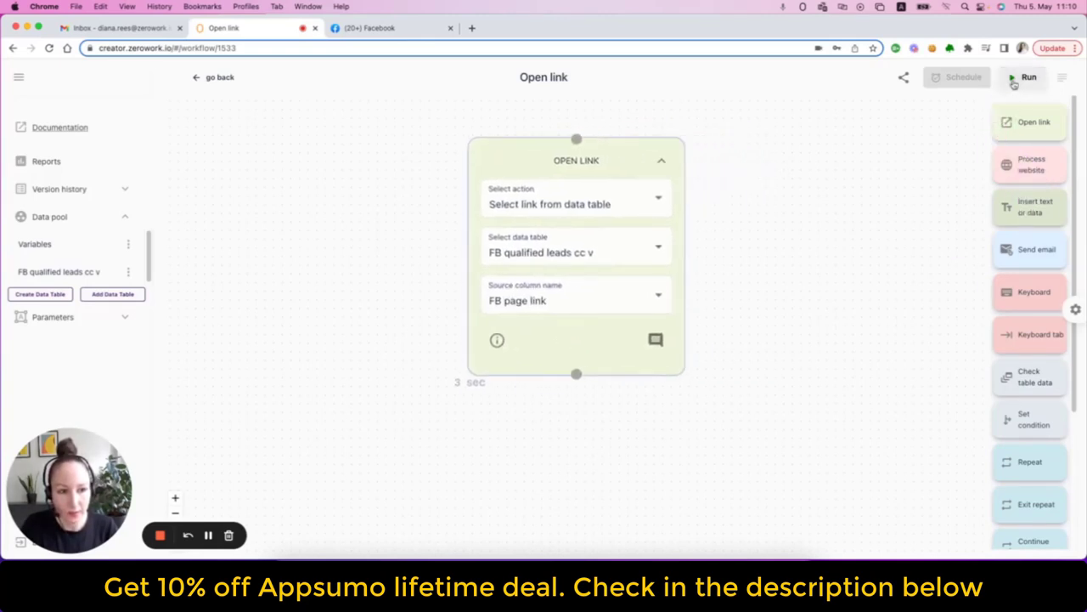
Test-run the single Open Link workflow and stop the TaskBot run
left_click(1029, 78)
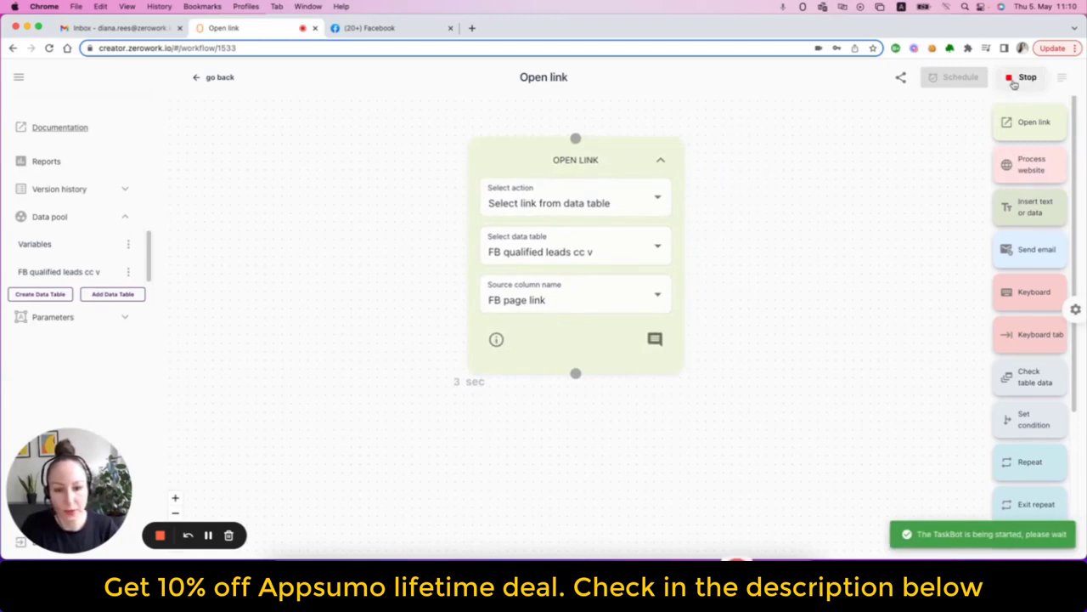
left_click(1026, 78)
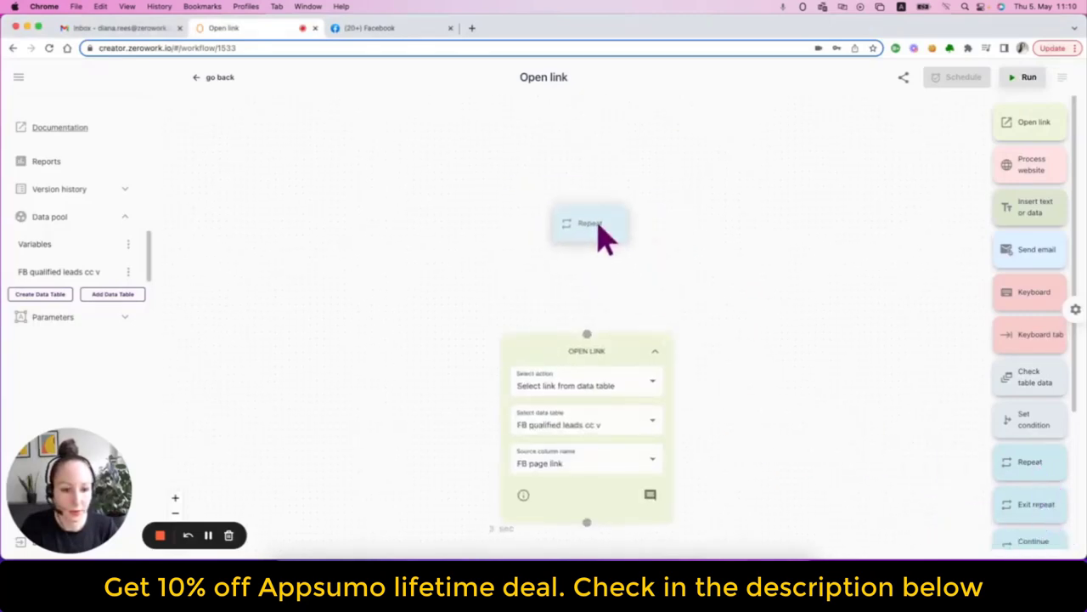
Place a Repeat block above Open Link with repetitions depending on the FB qualified leads table
left_click(588, 223)
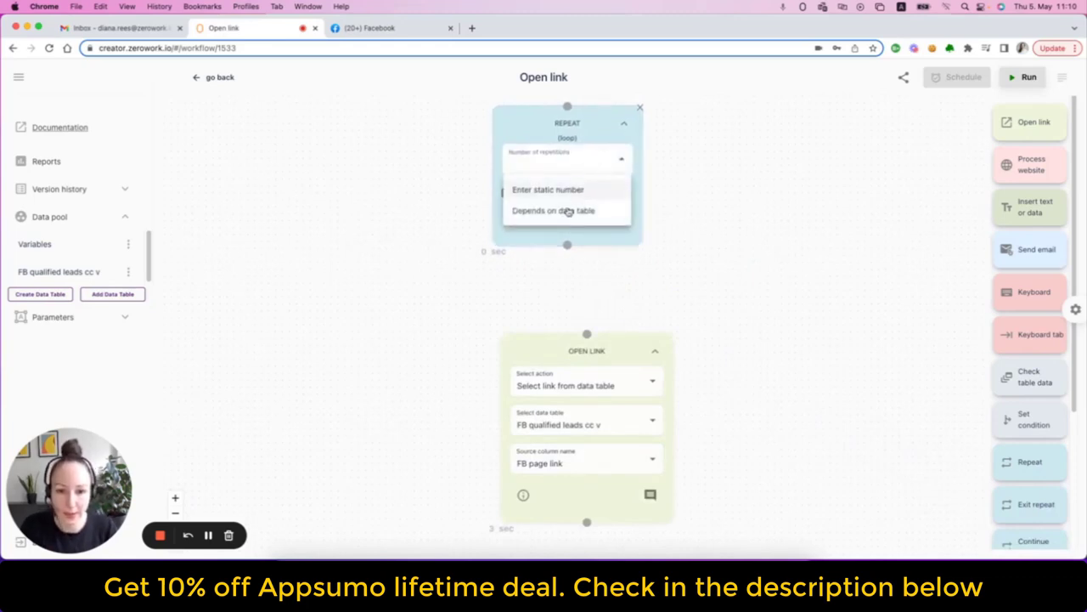
left_click(554, 211)
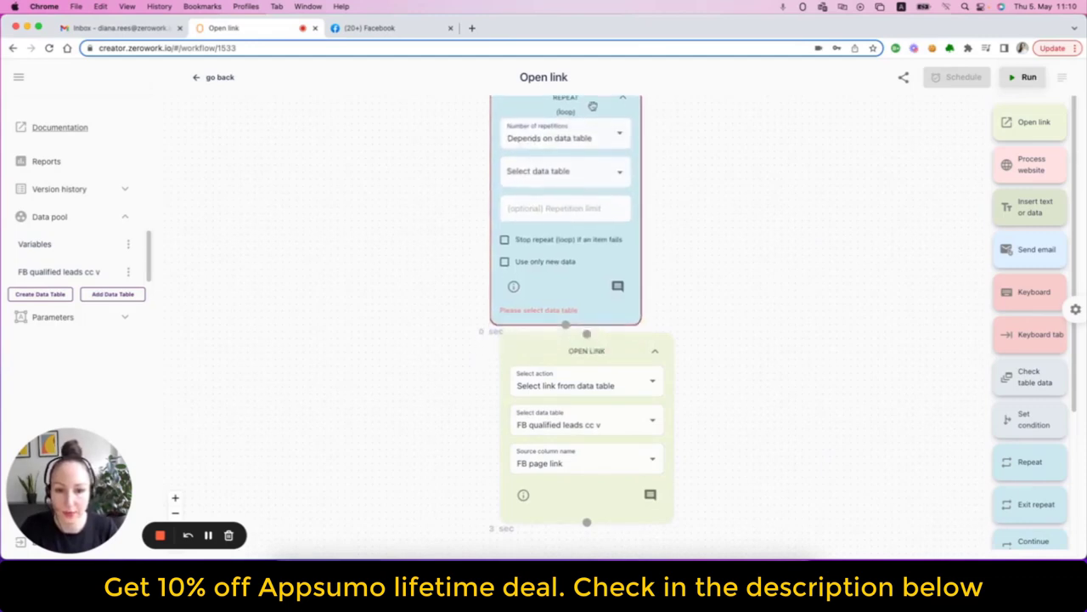
left_click(564, 172)
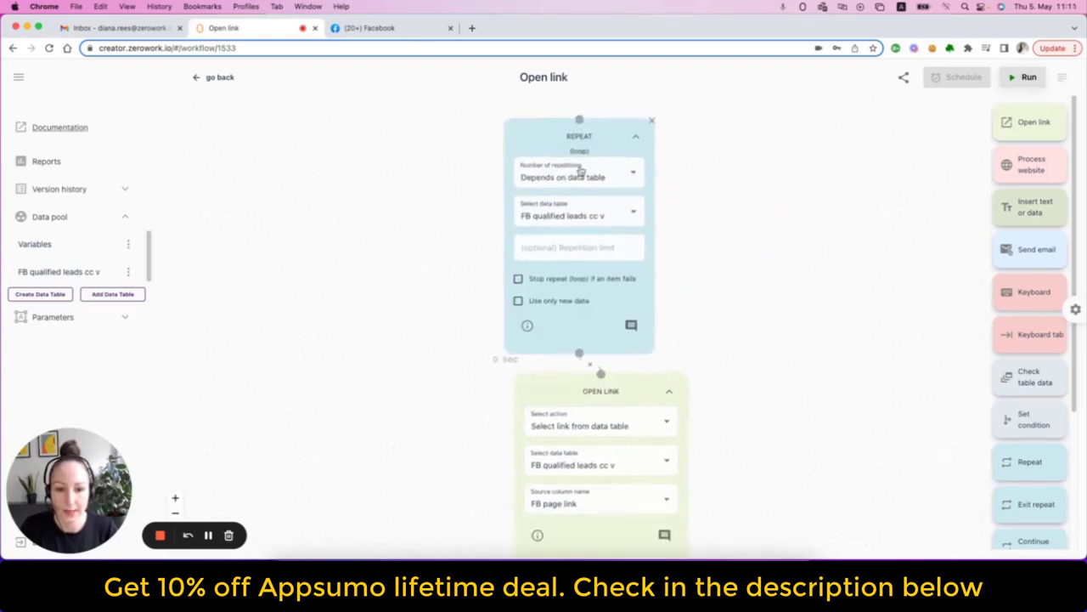
mouse_move(601, 212)
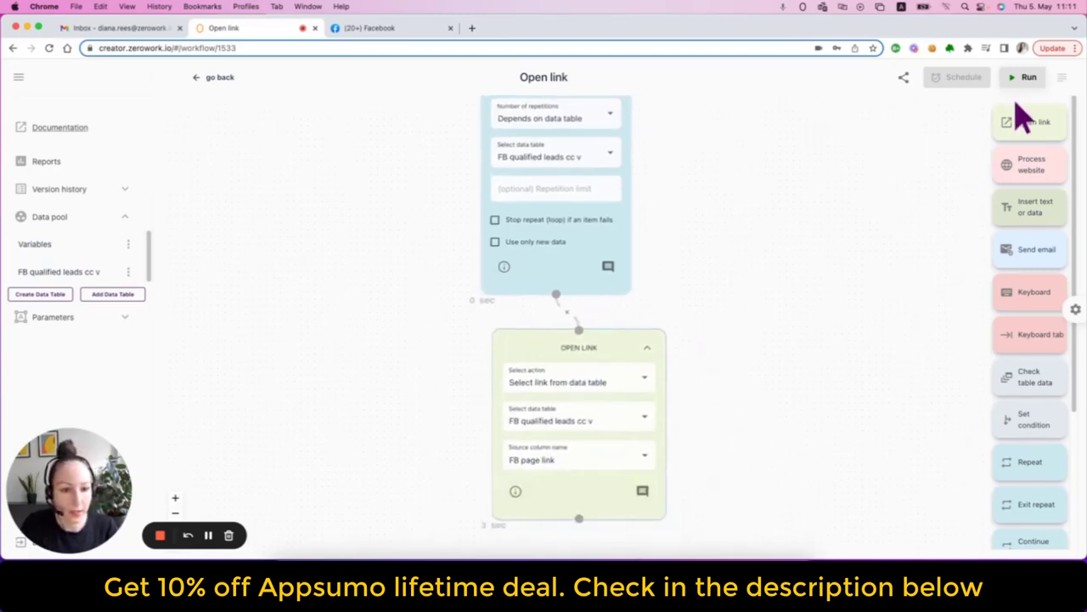
Run the looped workflow so it opens the Spanngurt Coach Facebook page, then return to the editor
left_click(1030, 76)
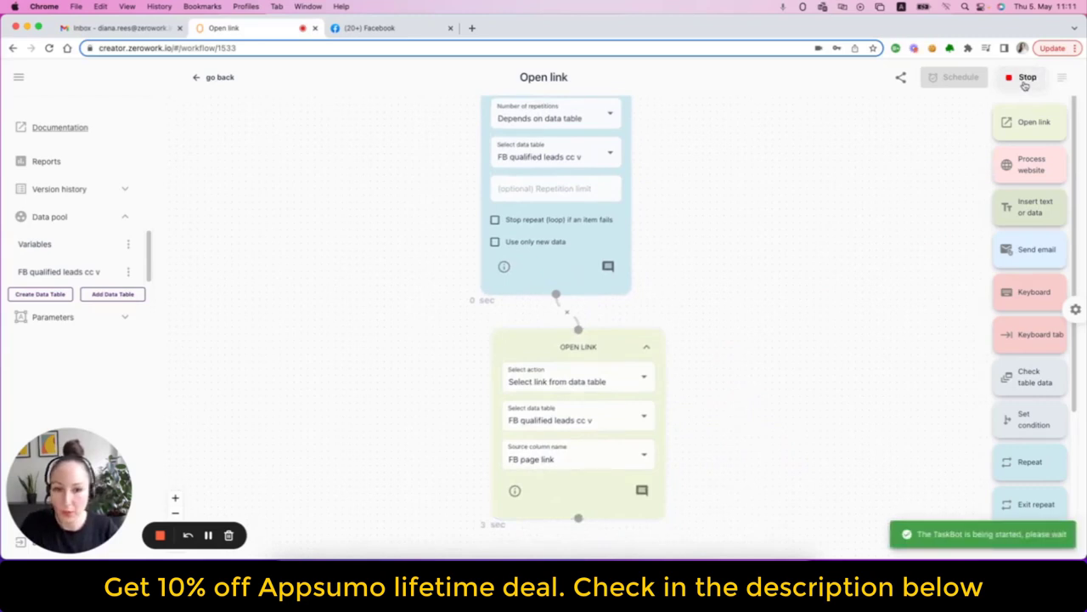
mouse_move(1033, 97)
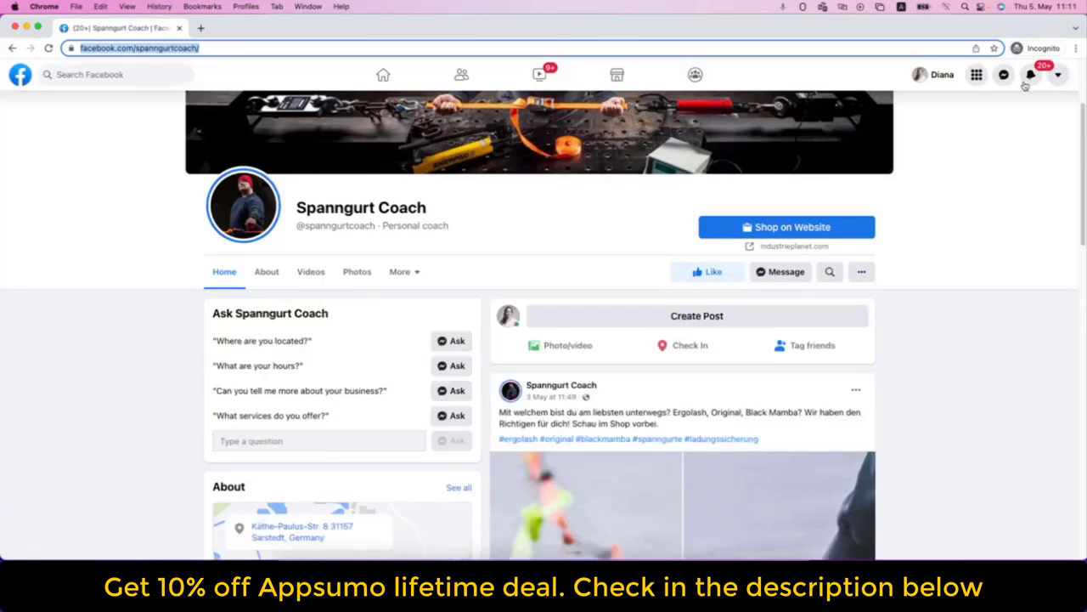
left_click(255, 27)
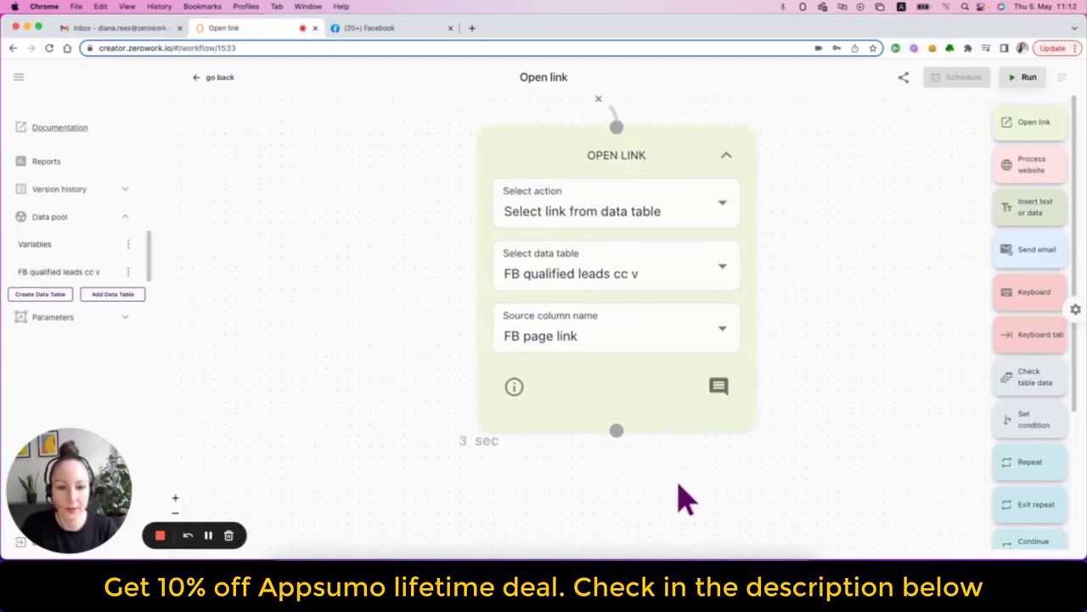
mouse_move(688, 489)
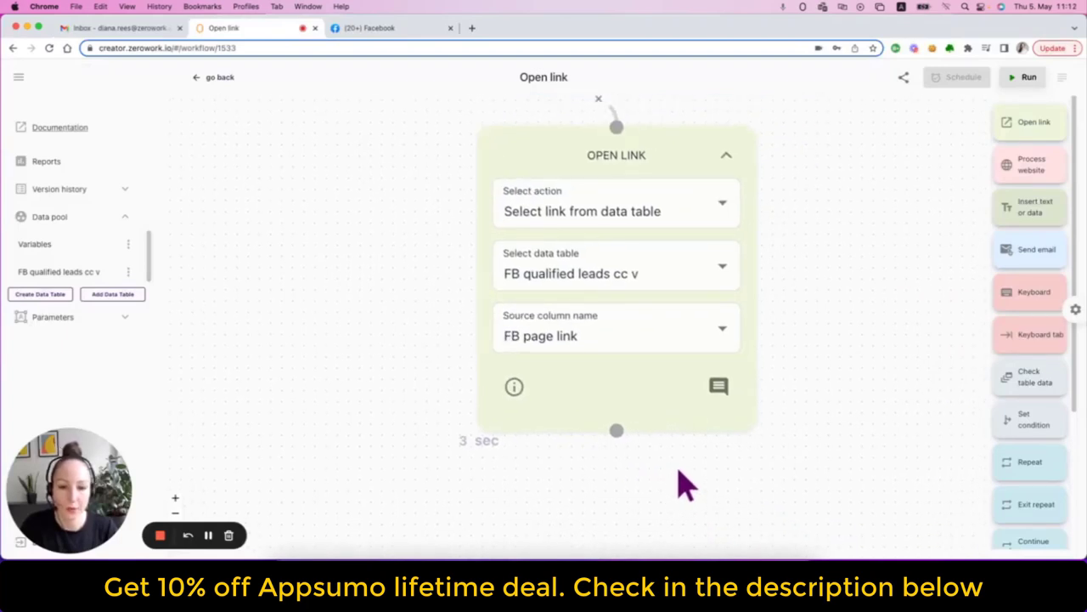
Start a new workflow with an Open Link block set to Enter static link
left_click(479, 440)
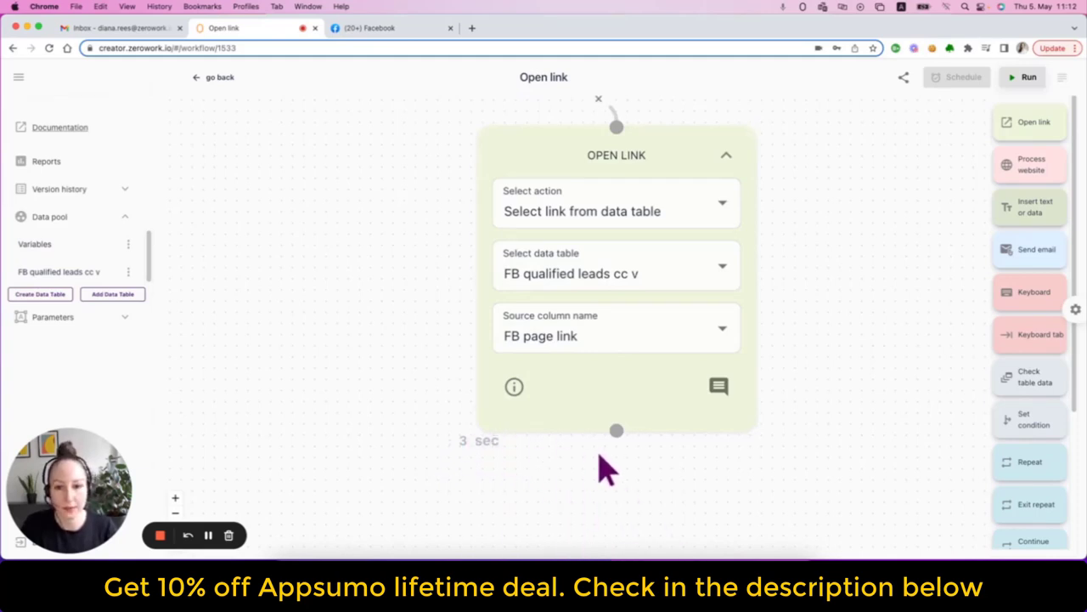
mouse_move(595, 485)
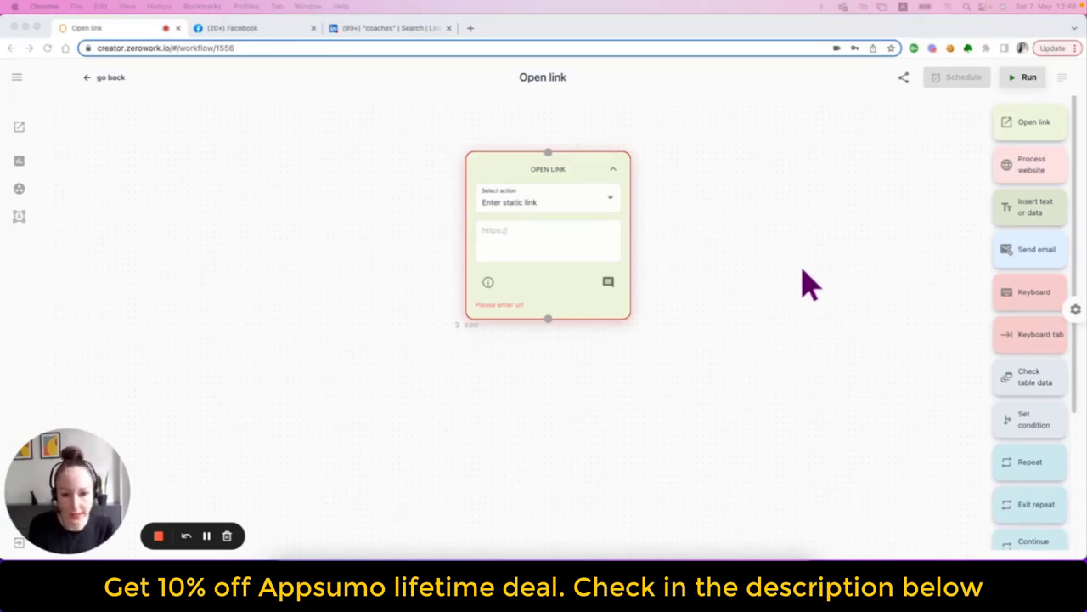
mouse_move(598, 105)
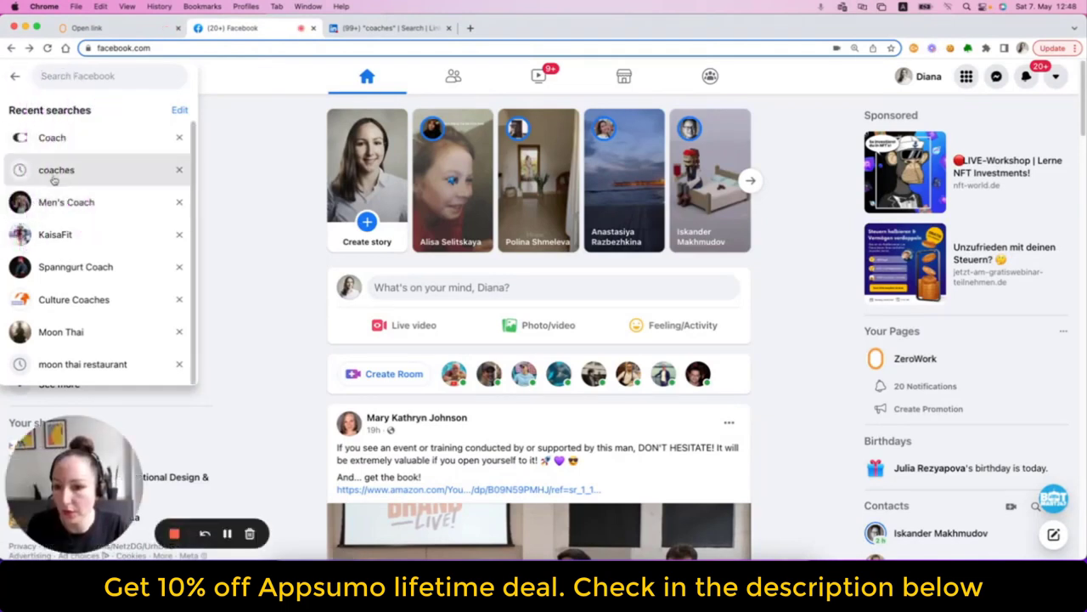
Rerun the Facebook search for 'coaches' and narrow the results to Pages only
left_click(58, 169)
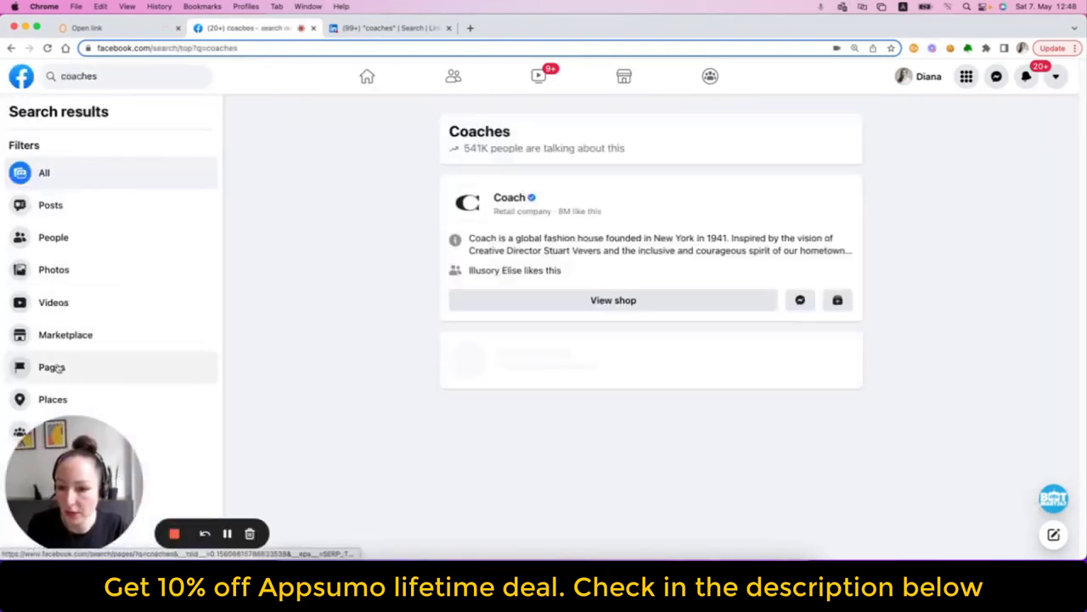
left_click(51, 367)
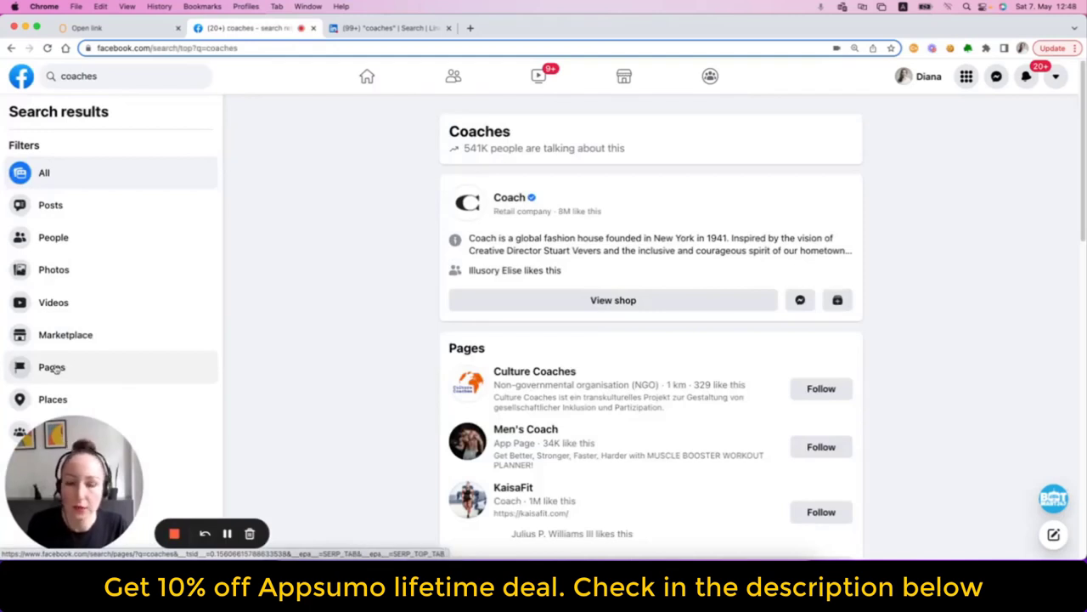
mouse_move(64, 96)
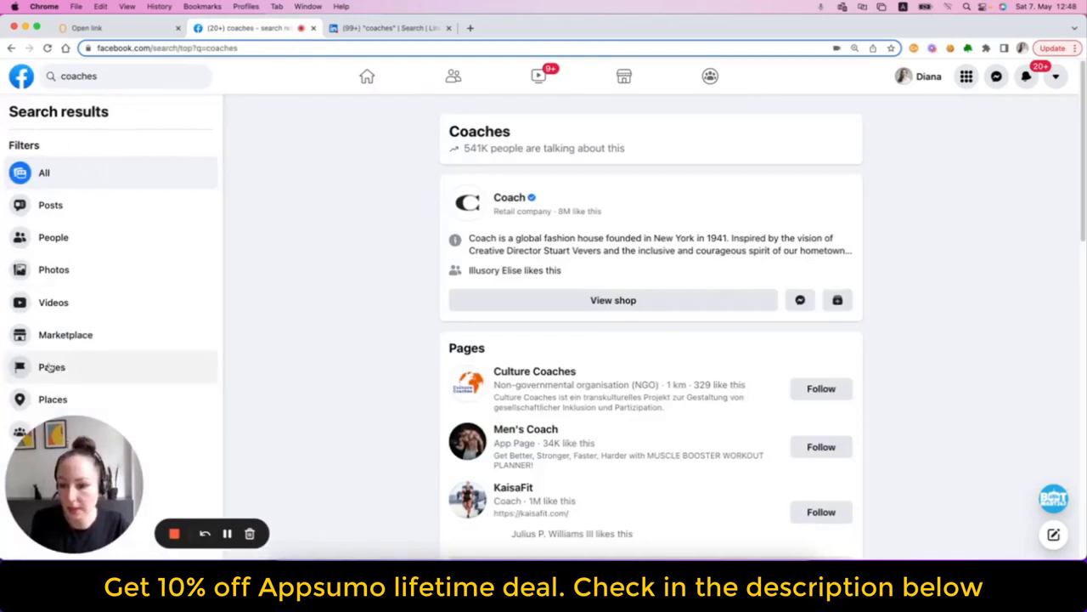
left_click(51, 367)
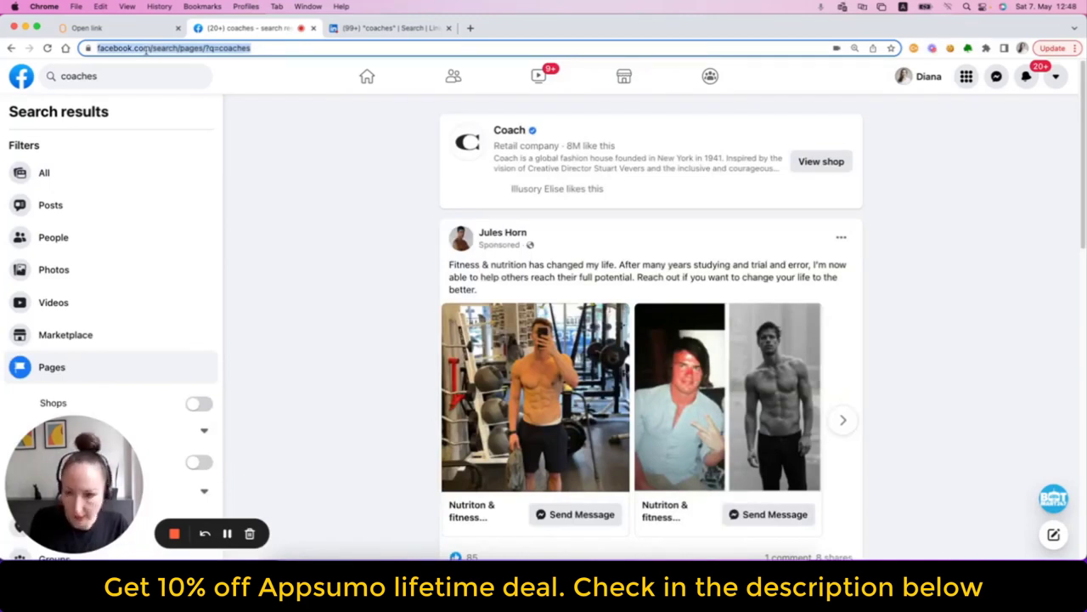
left_click(85, 27)
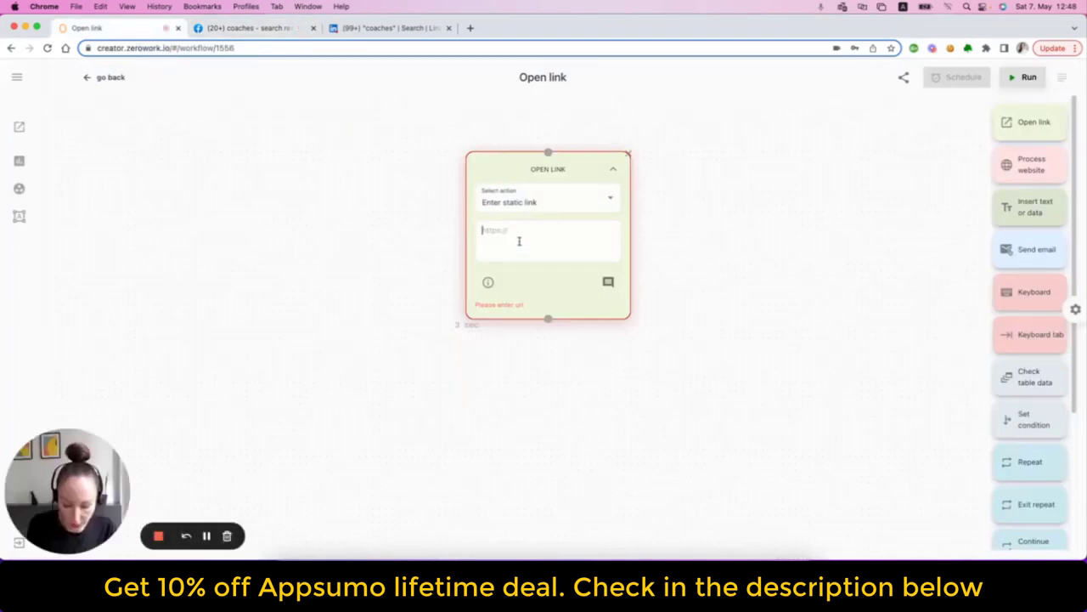
type("https://www.facebook.com/search/pages/?q=coaches")
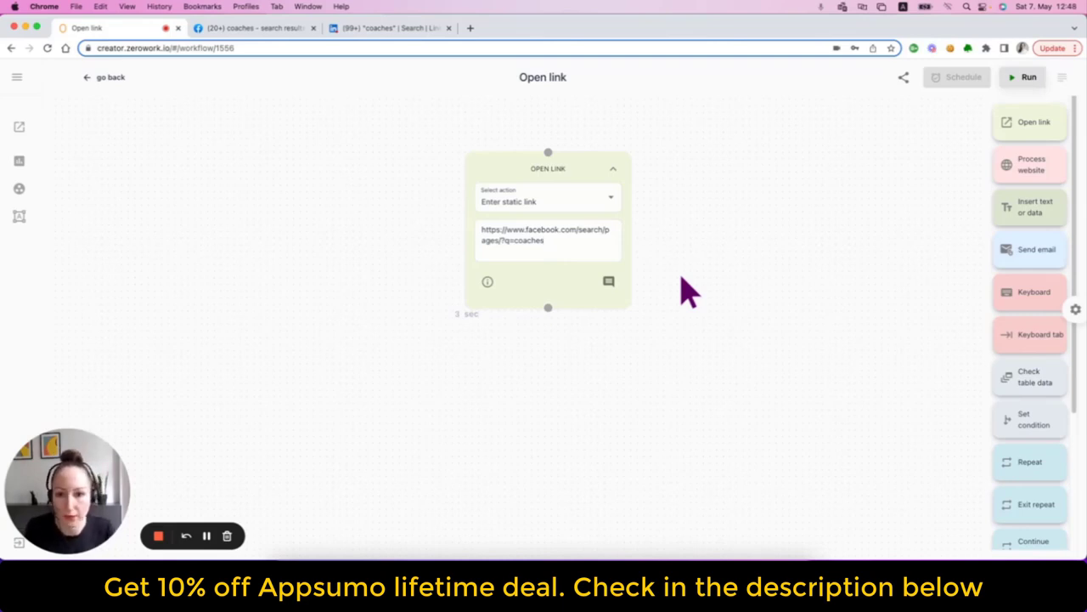
left_click(388, 27)
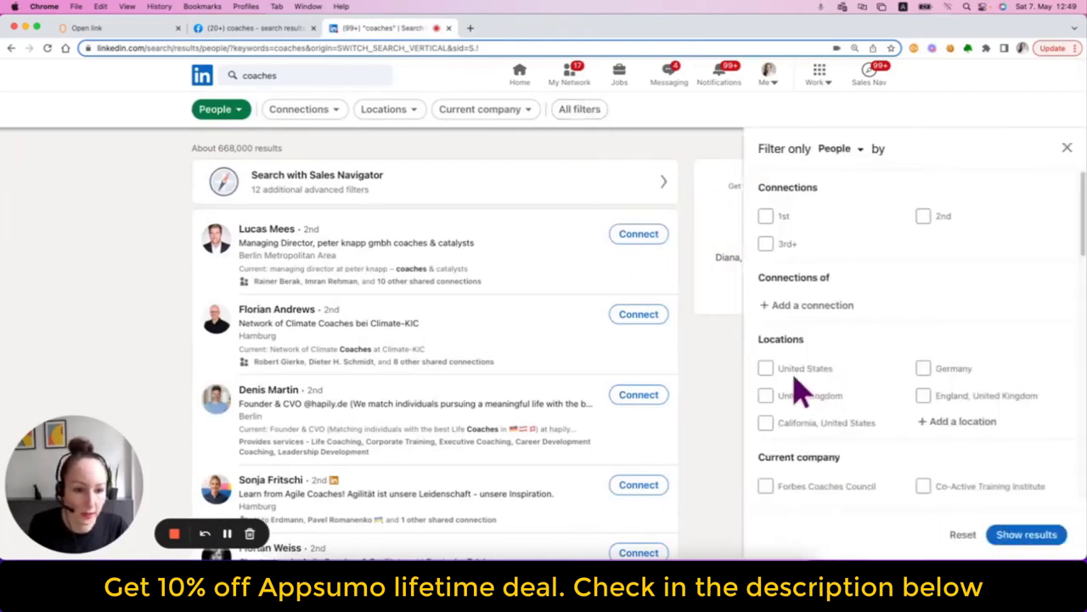
Review and close LinkedIn's All filters panel for coaches, then return to the ZeroWork editor
scroll("down", 3)
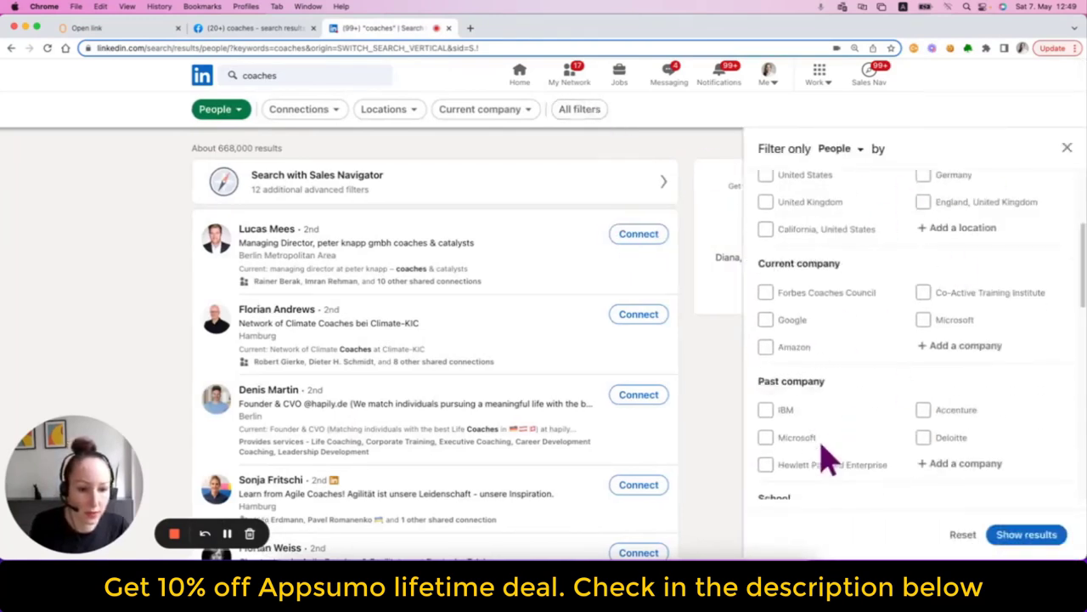
scroll("down", 3)
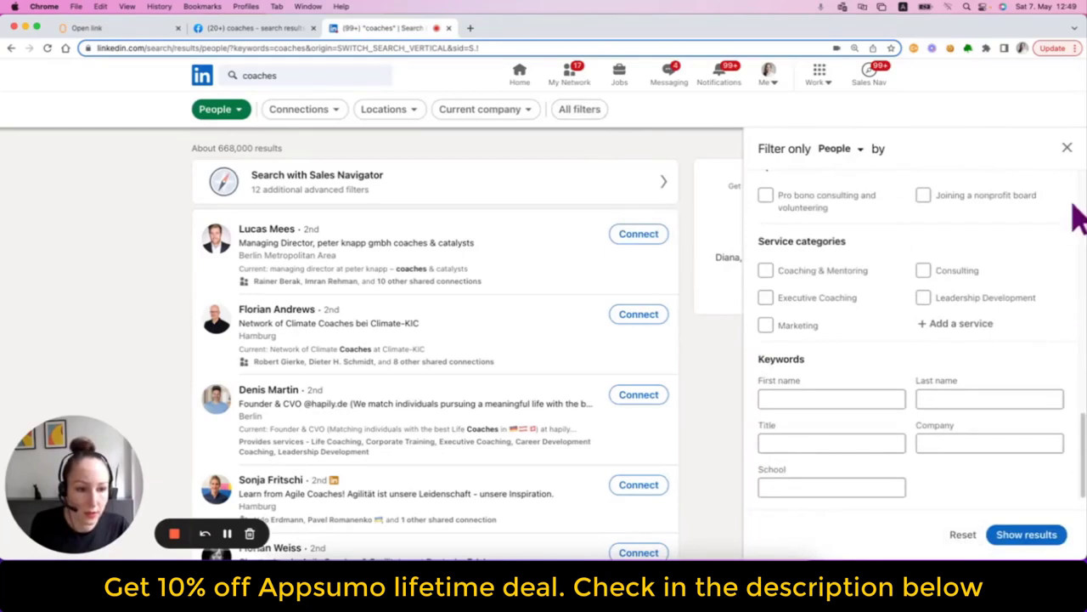
left_click(1067, 146)
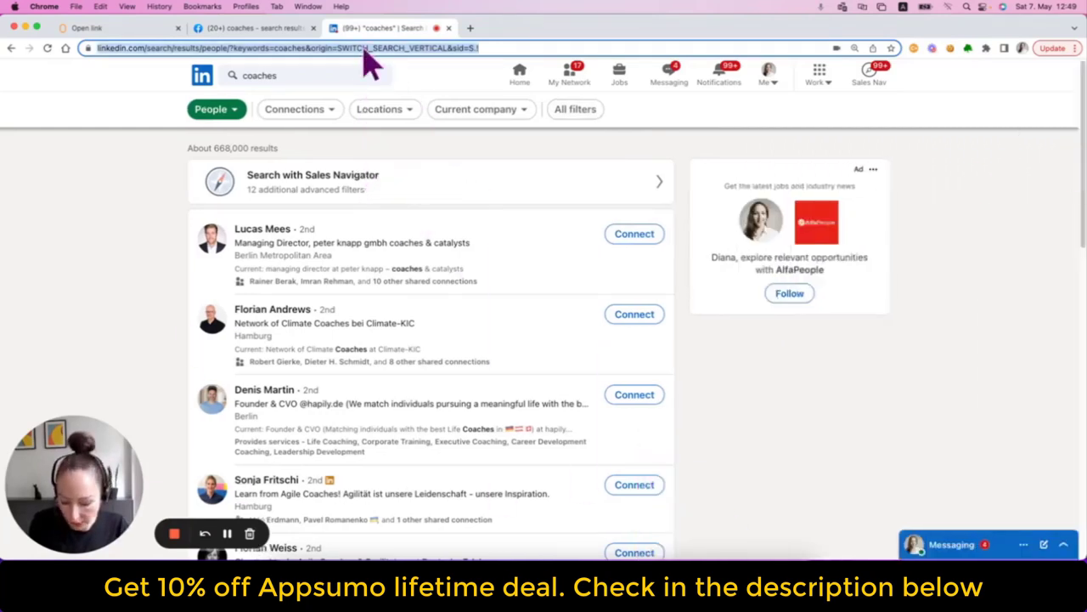
left_click(119, 27)
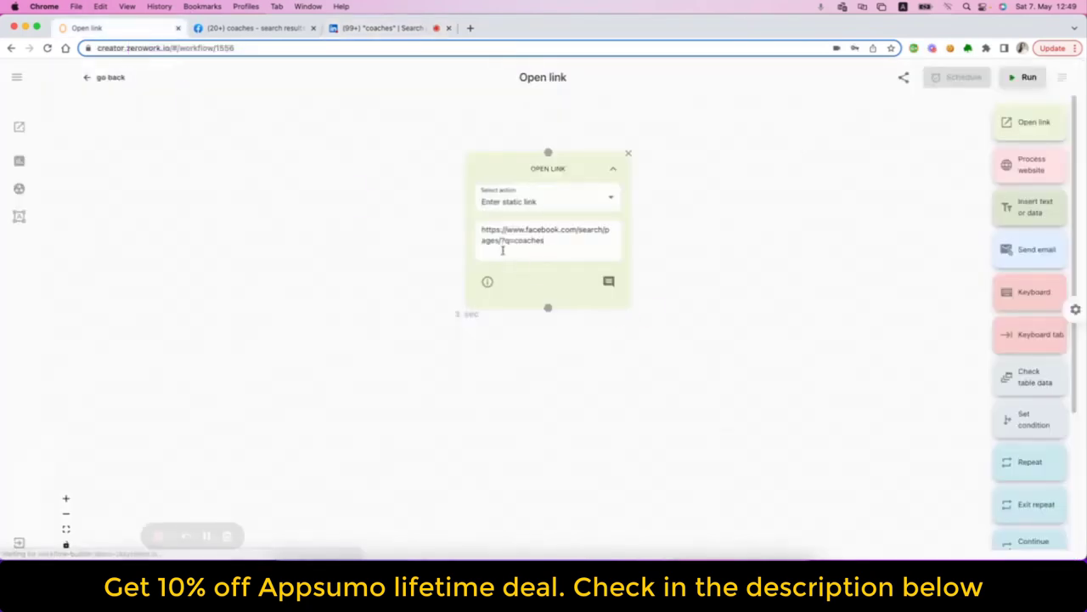